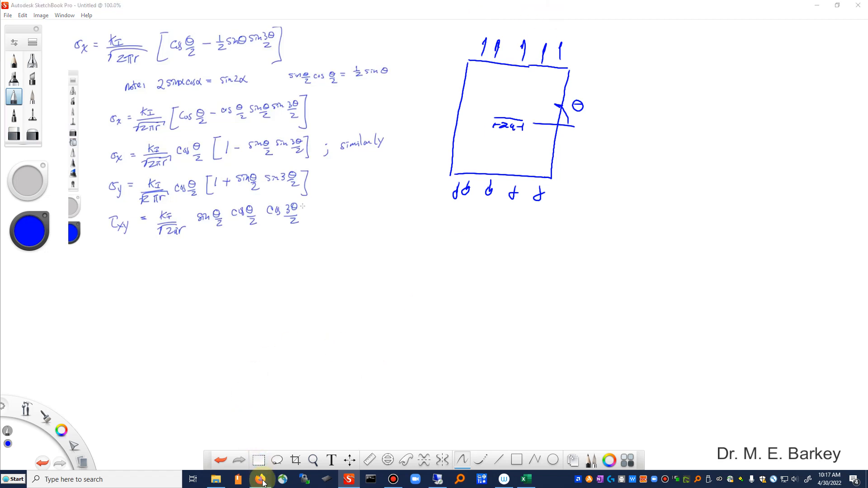
# Bring up Firefox showing the AEM 644 Westergaard polar-coordinates lecture video
pyautogui.click(259, 479)
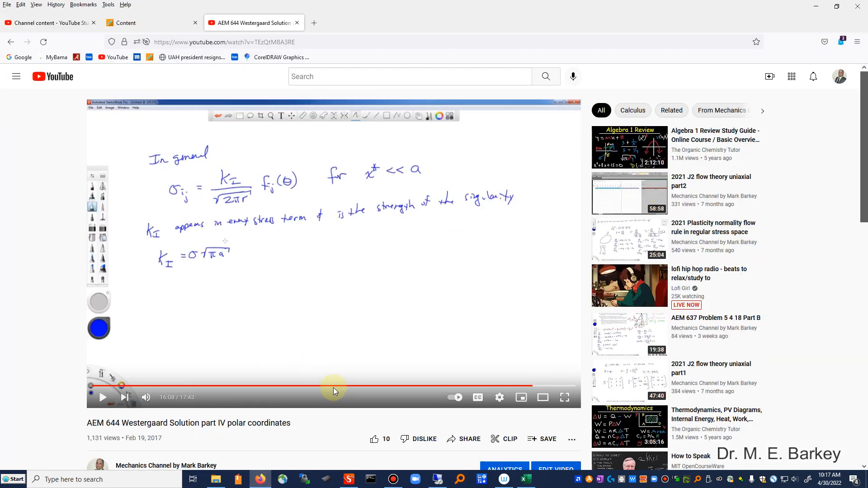
pyautogui.scroll(-3)
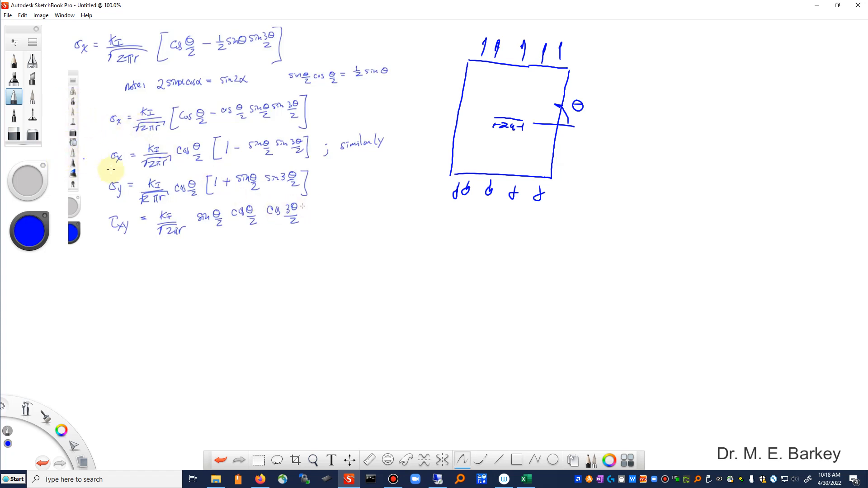
# Circle σy in red and write θ = 0°, (1)[1 + 0], reducing it to K_I/√(2πr)
pyautogui.click(61, 429)
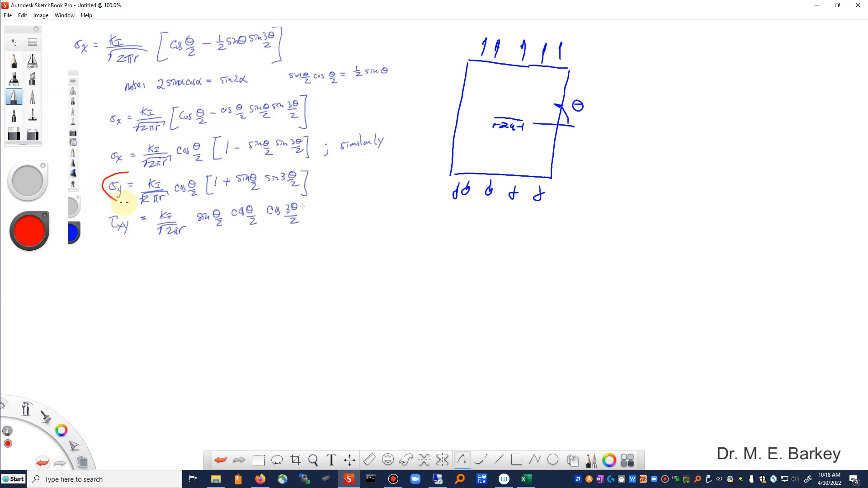
pyautogui.moveTo(108, 191); pyautogui.dragTo(318, 180)
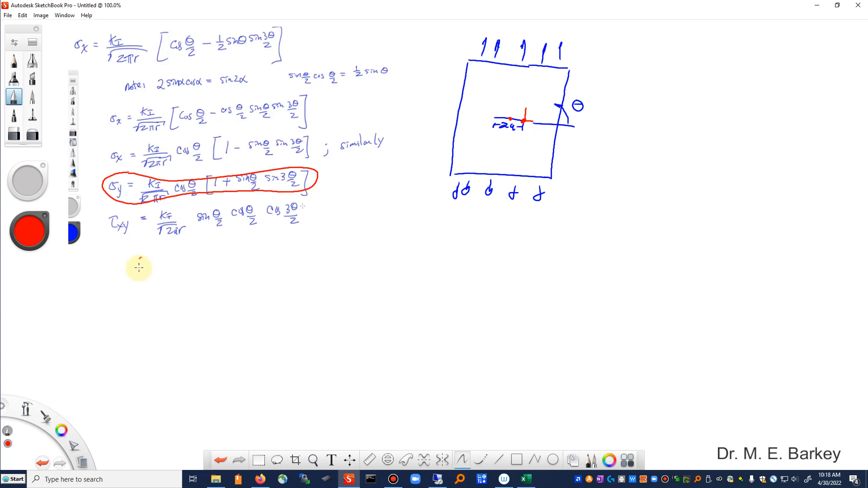
pyautogui.moveTo(138, 263); pyautogui.dragTo(180, 257)
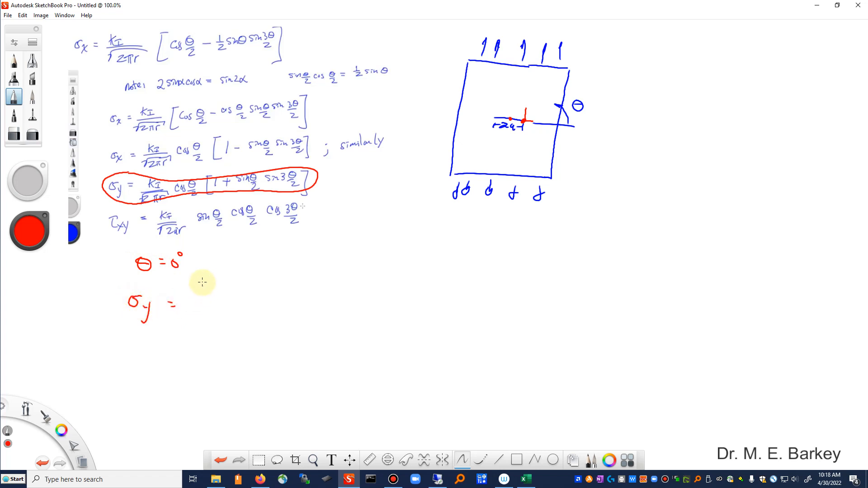
pyautogui.moveTo(199, 291); pyautogui.dragTo(227, 302)
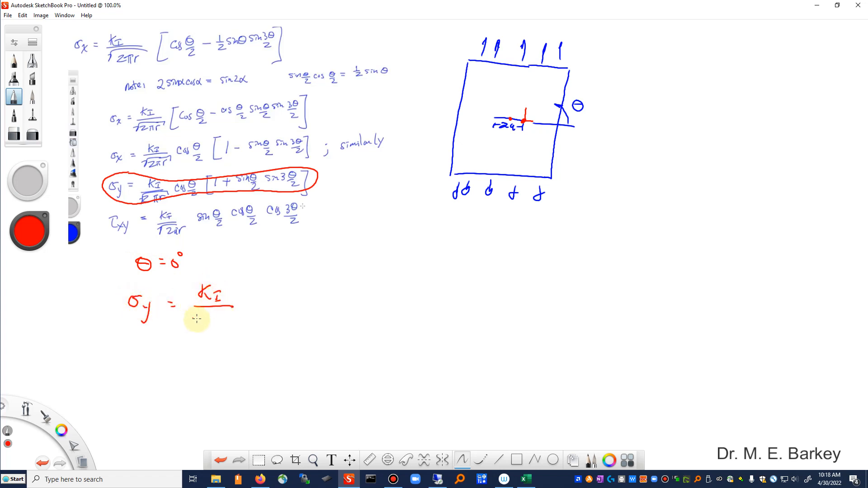
pyautogui.moveTo(194, 321); pyautogui.dragTo(232, 324)
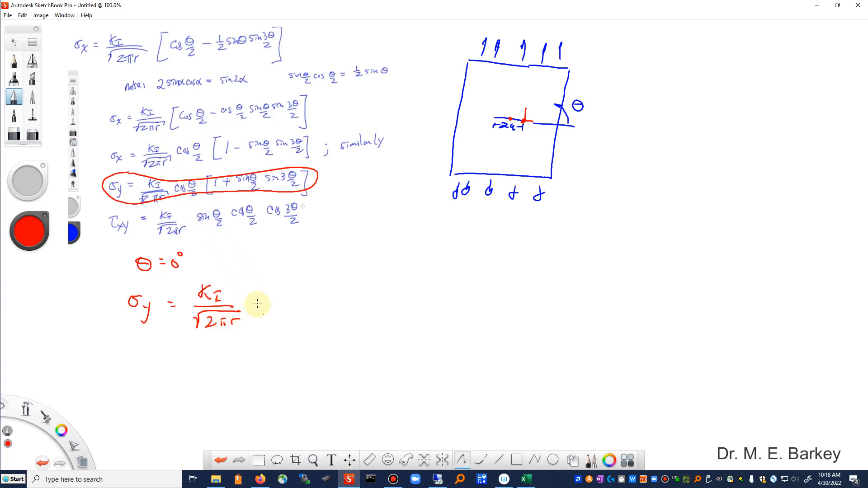
pyautogui.moveTo(267, 308)
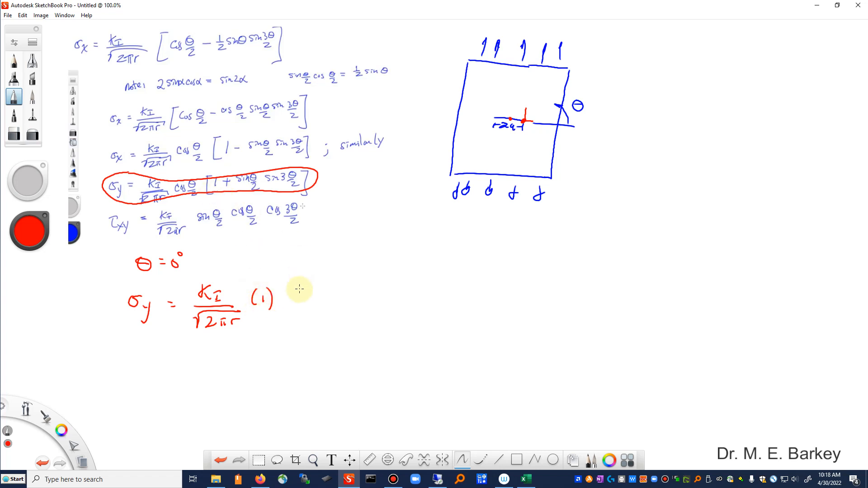
pyautogui.moveTo(288, 288); pyautogui.dragTo(290, 316)
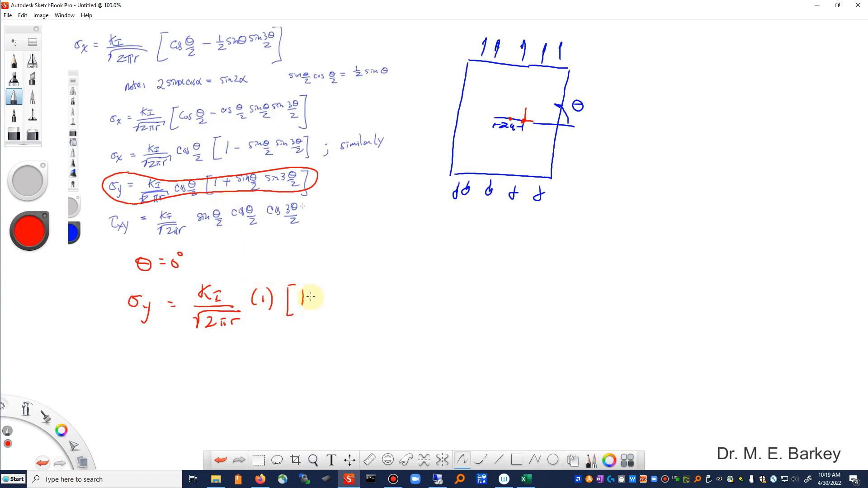
pyautogui.moveTo(308, 296); pyautogui.dragTo(332, 296)
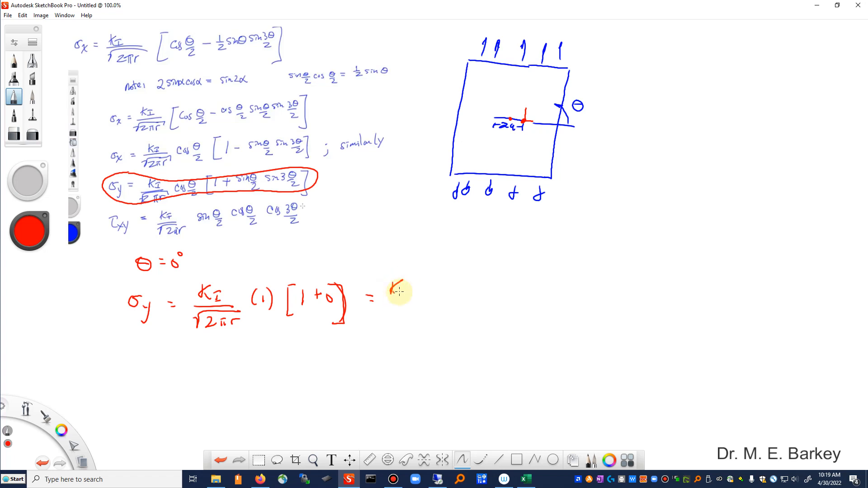
pyautogui.moveTo(399, 291); pyautogui.dragTo(404, 316)
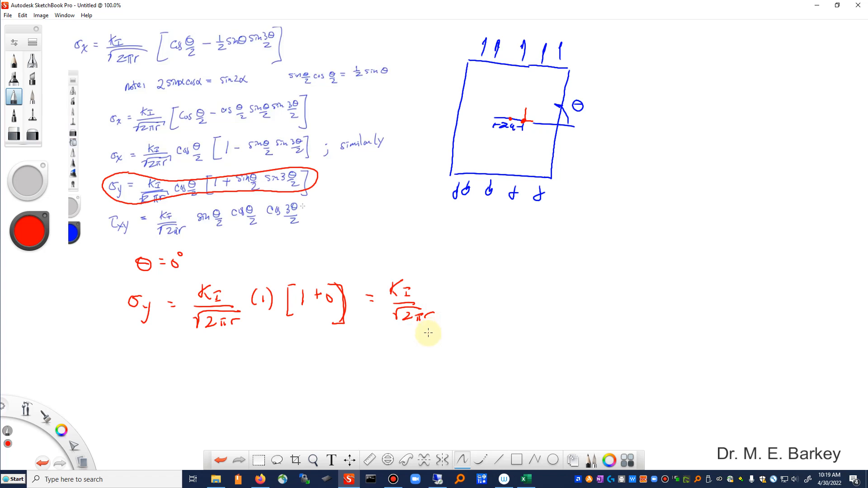
pyautogui.moveTo(445, 290)
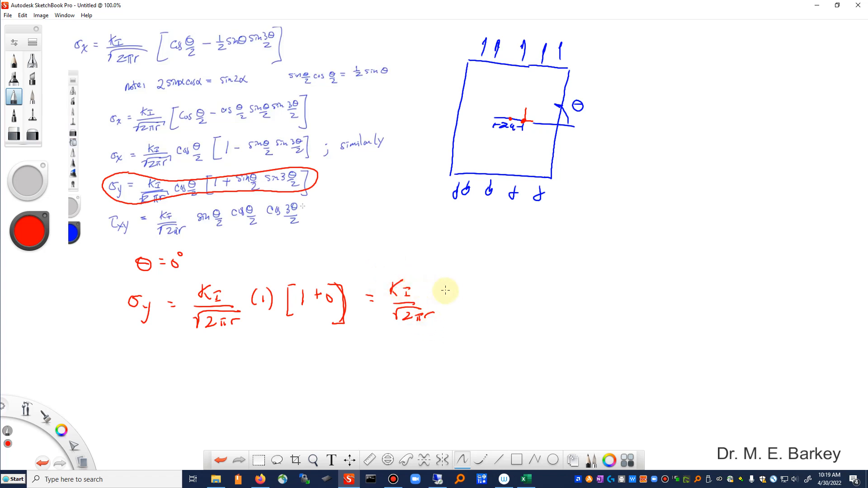
pyautogui.moveTo(446, 296)
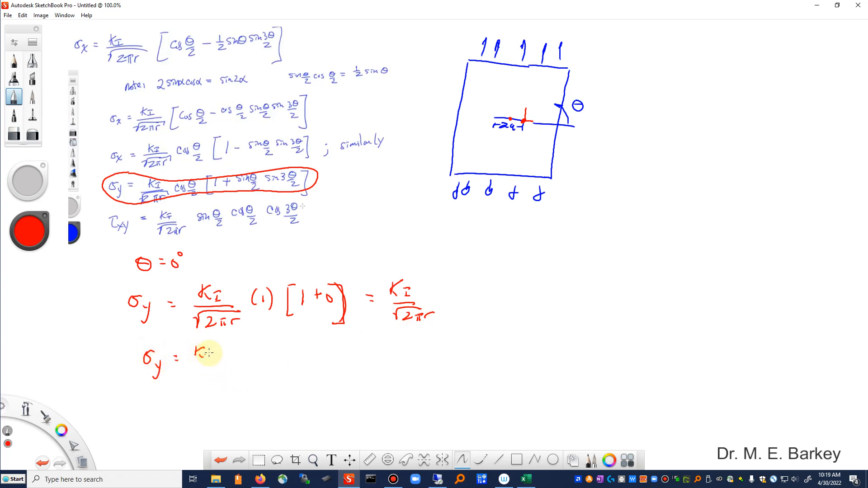
# Rewrite σy = K_I/√(2πr), write K_I = σ√(πa), and substitute it in
pyautogui.moveTo(199, 354); pyautogui.dragTo(208, 380)
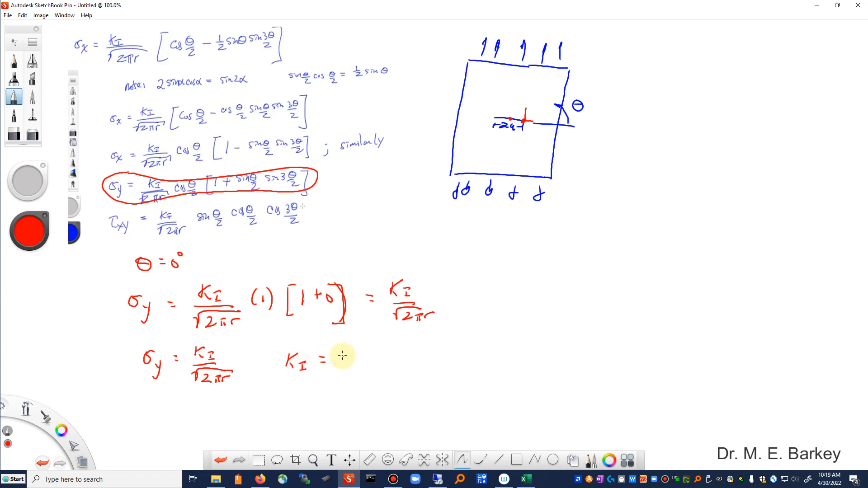
pyautogui.moveTo(332, 360); pyautogui.dragTo(346, 366)
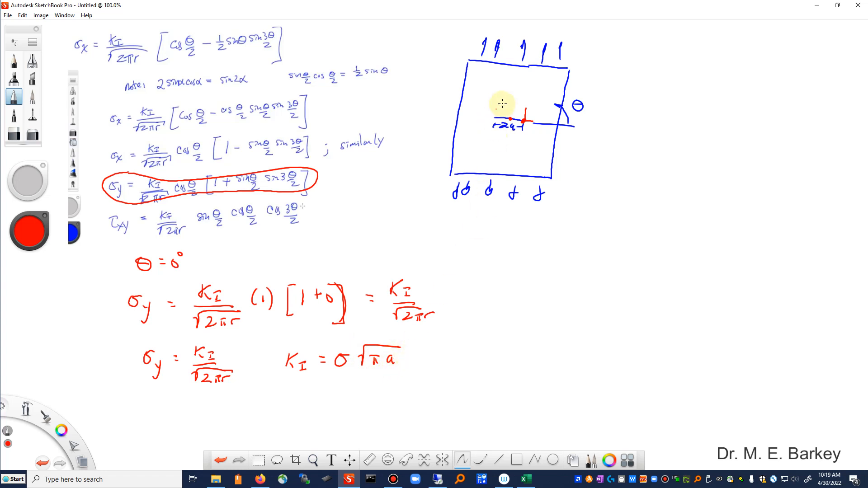
pyautogui.moveTo(451, 330)
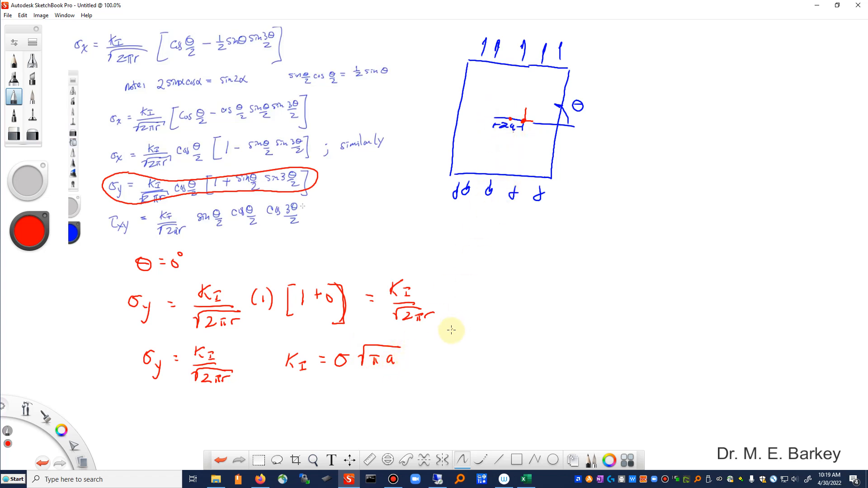
pyautogui.moveTo(276, 391)
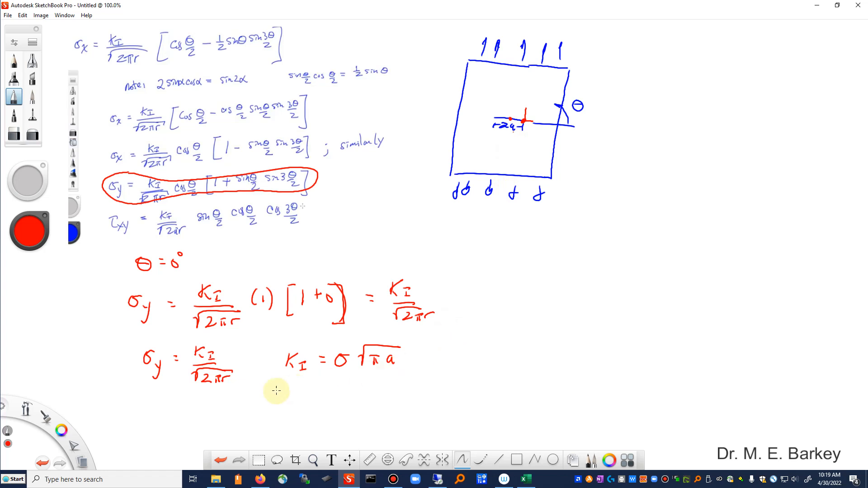
pyautogui.moveTo(155, 405); pyautogui.dragTo(399, 410)
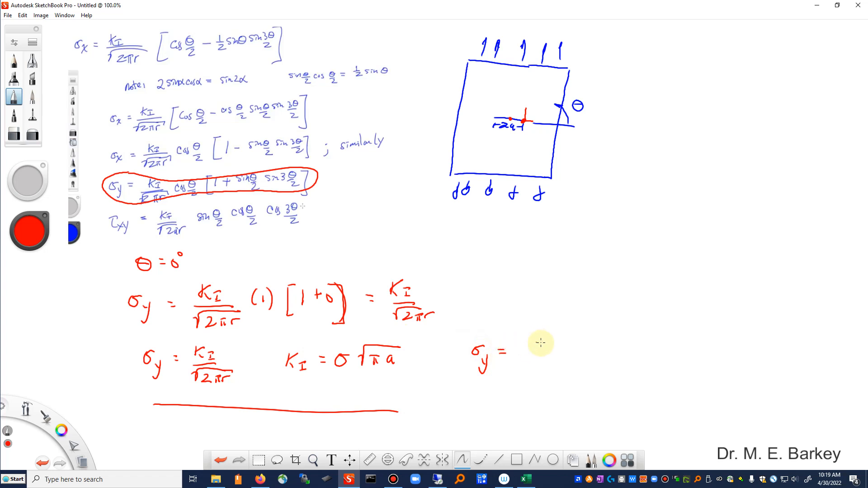
pyautogui.click(537, 343)
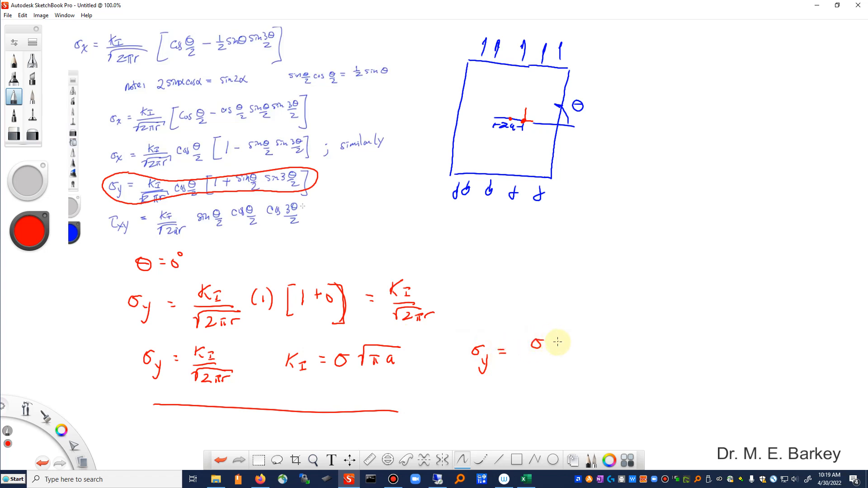
pyautogui.moveTo(553, 349); pyautogui.dragTo(582, 338)
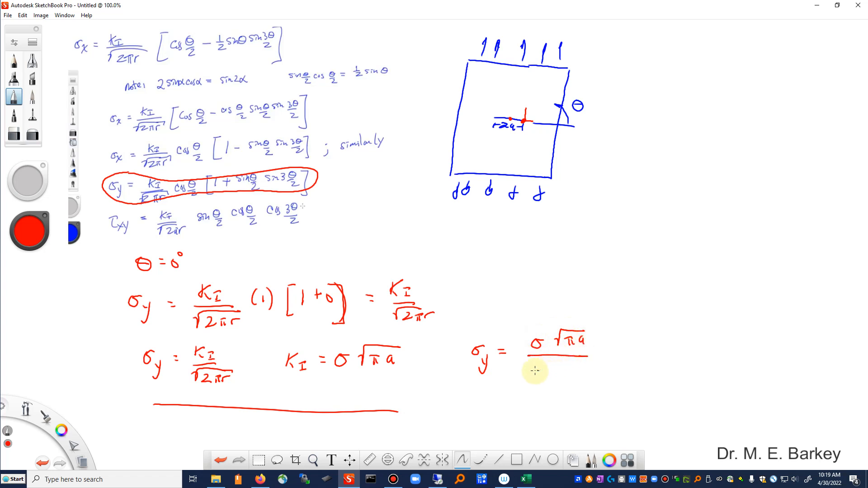
pyautogui.moveTo(532, 360); pyautogui.dragTo(559, 377)
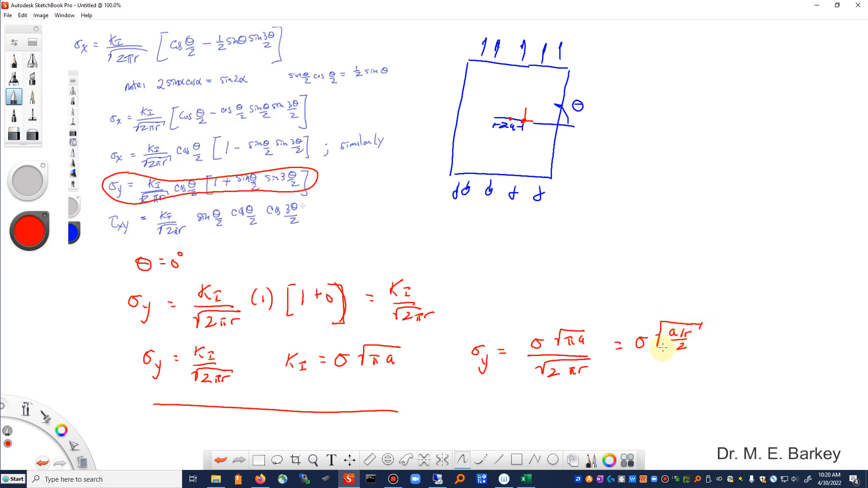
pyautogui.moveTo(556, 406)
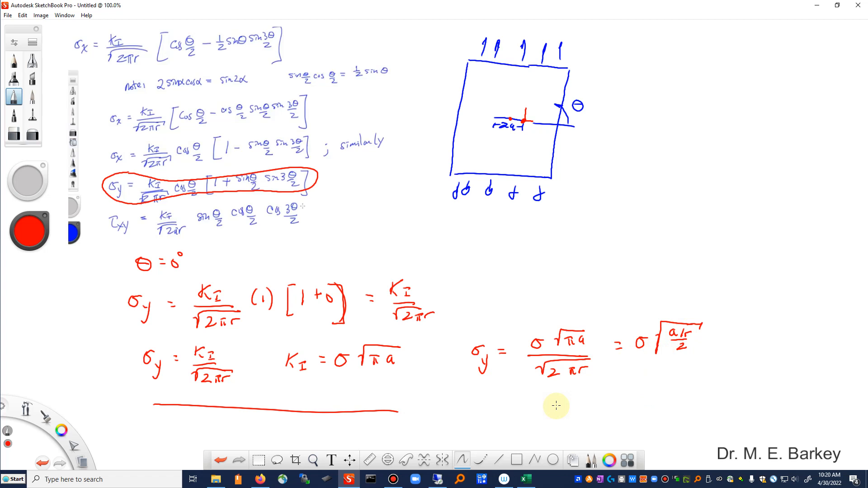
# Underline σy = σ√((a/r)/2), note σ = 1, and return to Excel
pyautogui.moveTo(637, 365); pyautogui.dragTo(689, 360)
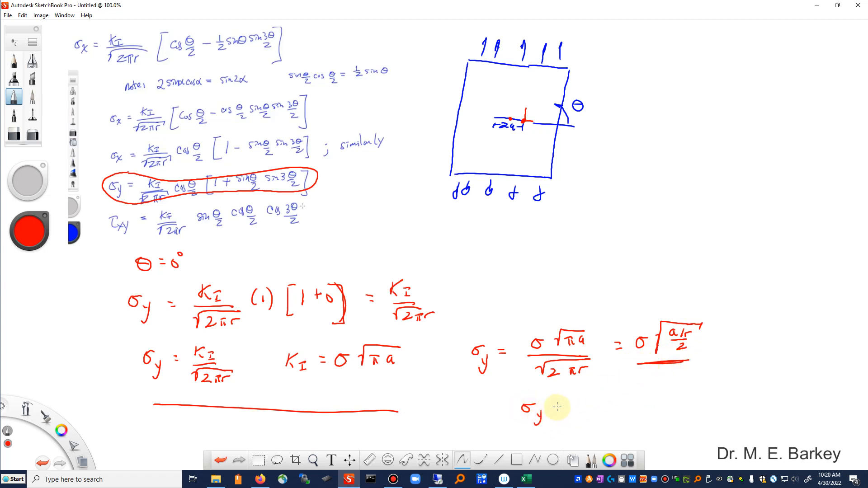
pyautogui.moveTo(573, 404); pyautogui.dragTo(639, 385)
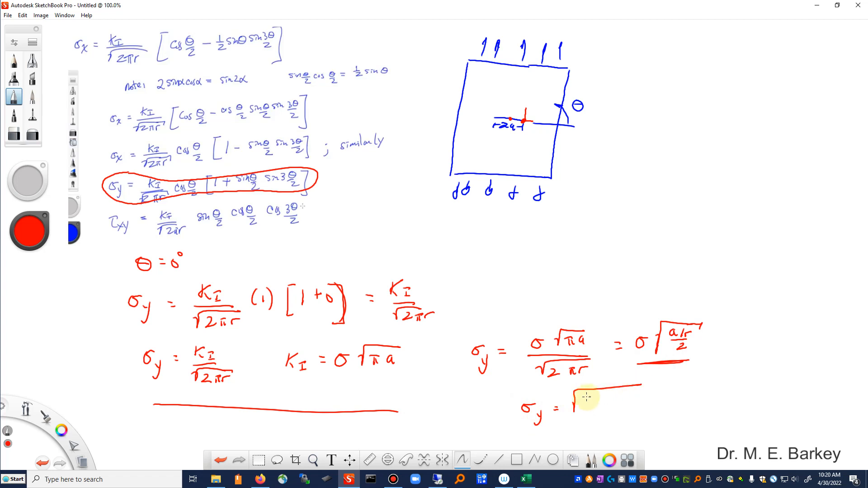
pyautogui.moveTo(576, 399); pyautogui.dragTo(609, 407)
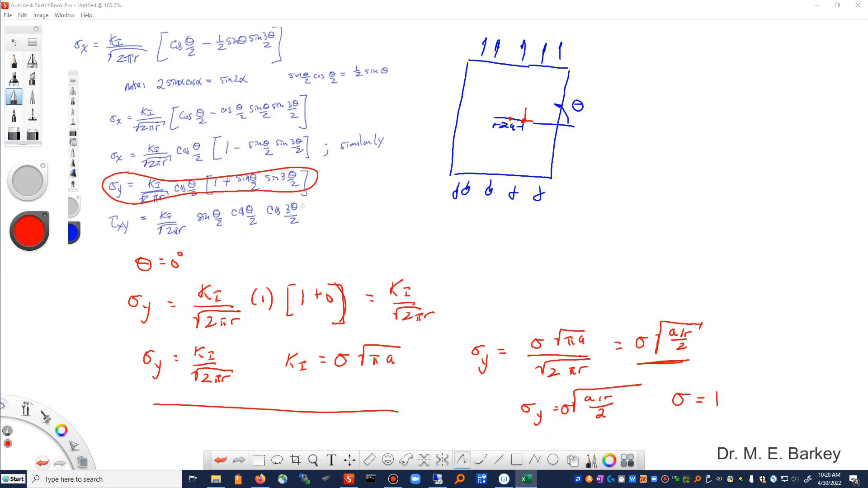
pyautogui.click(524, 479)
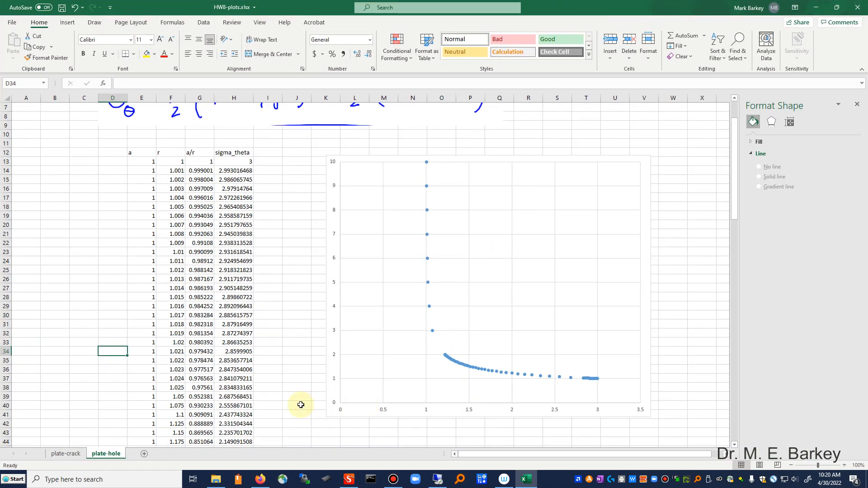
pyautogui.moveTo(98, 414)
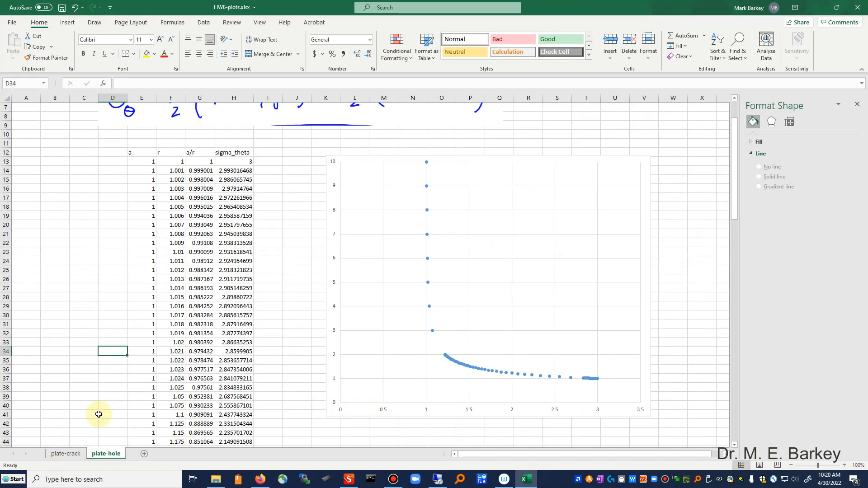
pyautogui.moveTo(373, 323)
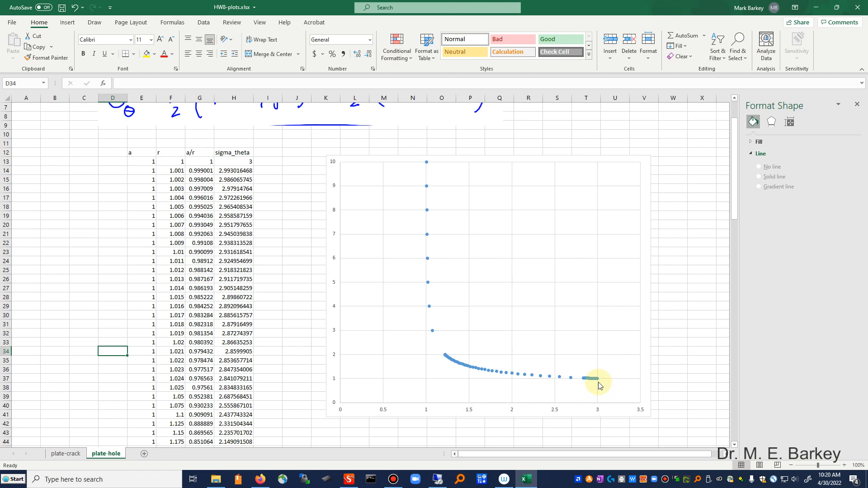
pyautogui.moveTo(600, 388)
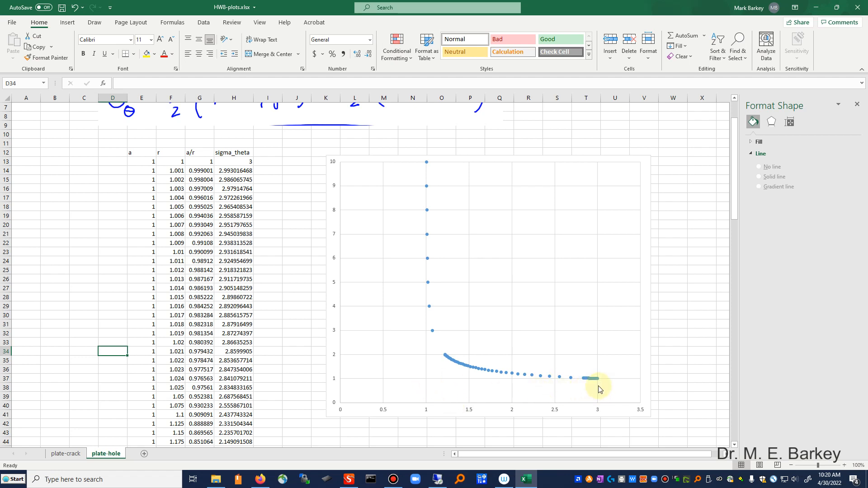
pyautogui.moveTo(513, 374)
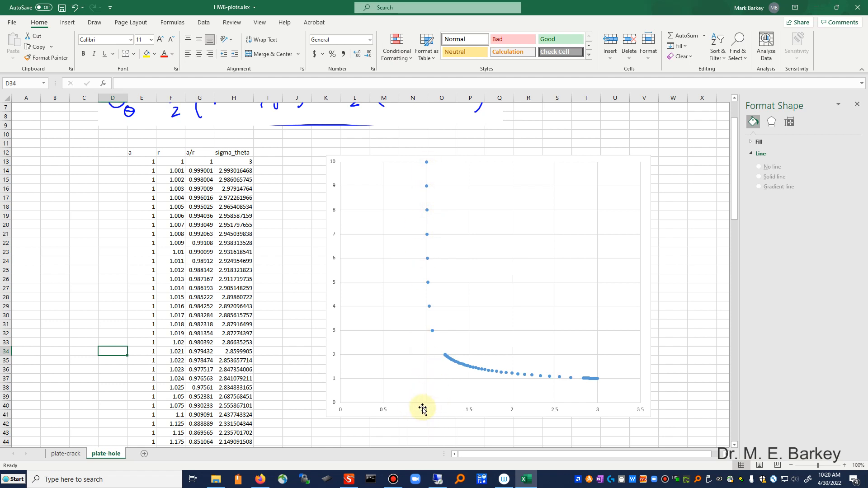
# Copy the plate-hole sheet via Move or Copy and name the copy plat-crack-live
pyautogui.rightClick(106, 454)
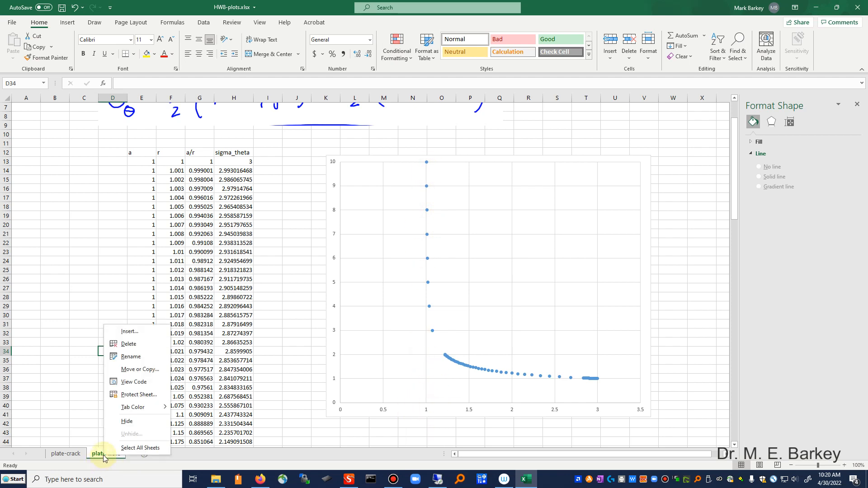
pyautogui.click(140, 369)
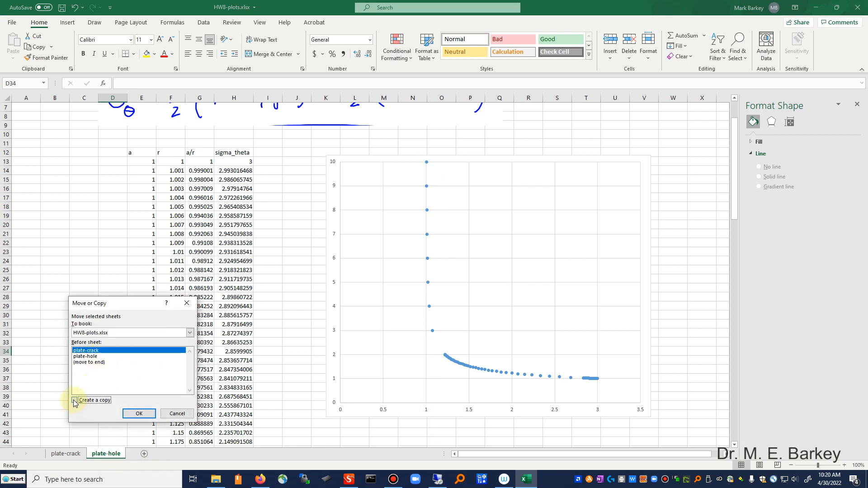
pyautogui.click(138, 414)
pyautogui.write('plat')
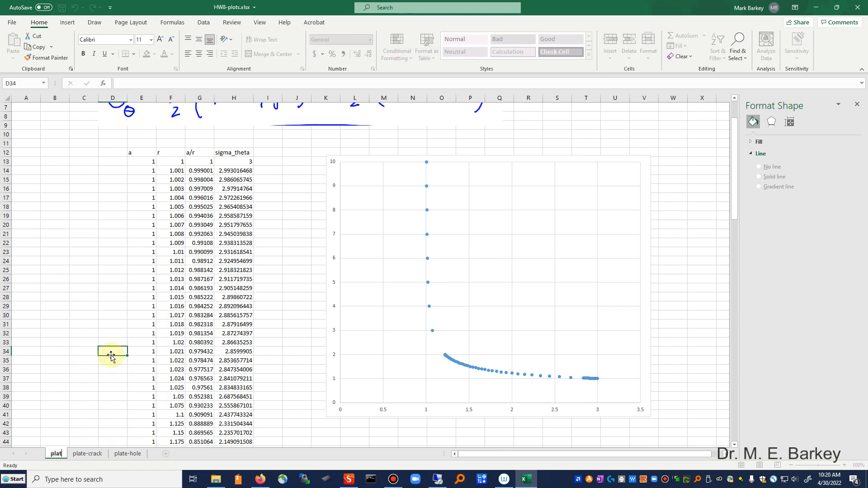
pyautogui.doubleClick(55, 454)
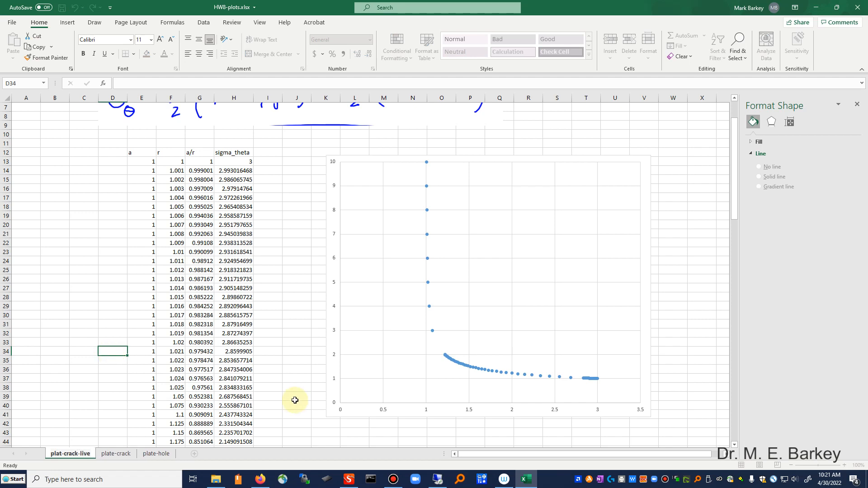
pyautogui.click(297, 386)
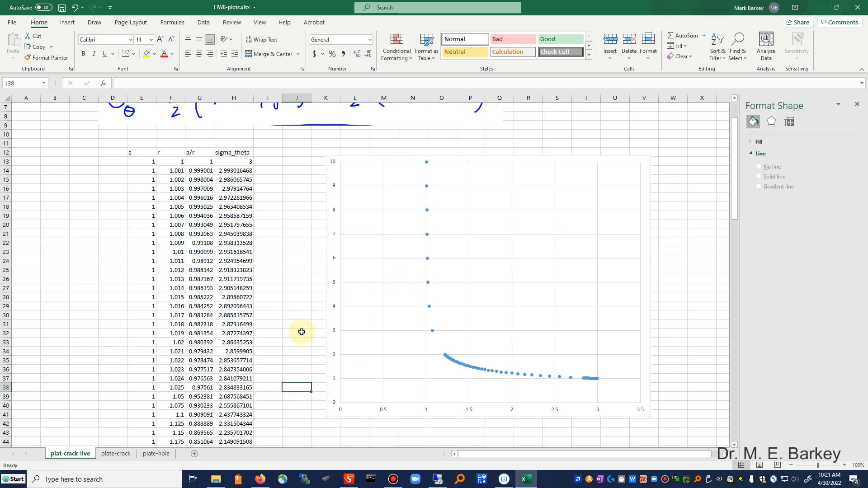
pyautogui.moveTo(295, 328)
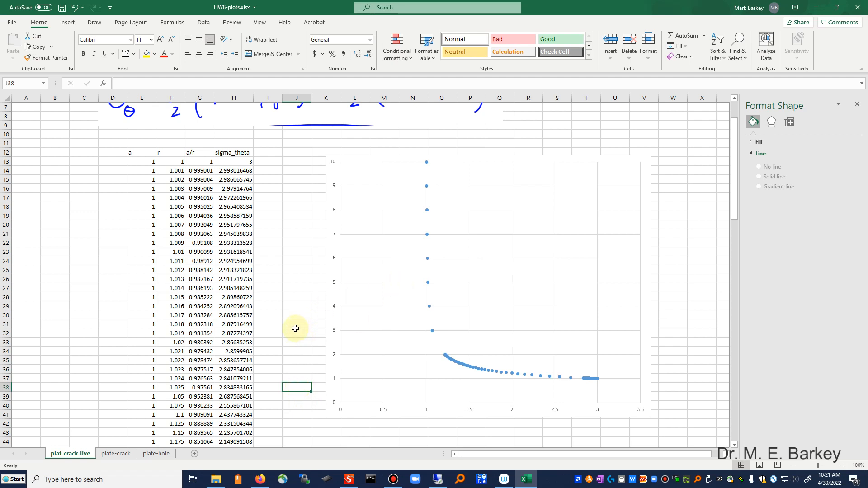
pyautogui.moveTo(542, 485)
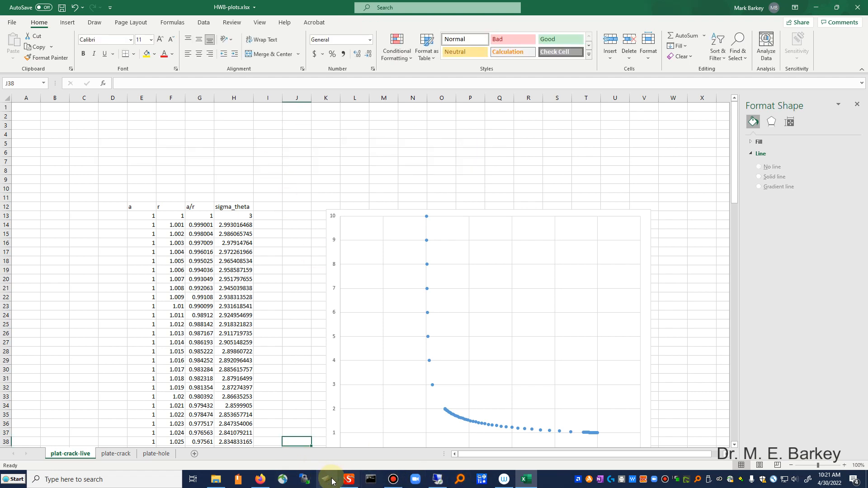
# Capture the handwritten σy = σ√((a/r)/2), σ = 1 formula and return to Excel
pyautogui.click(348, 479)
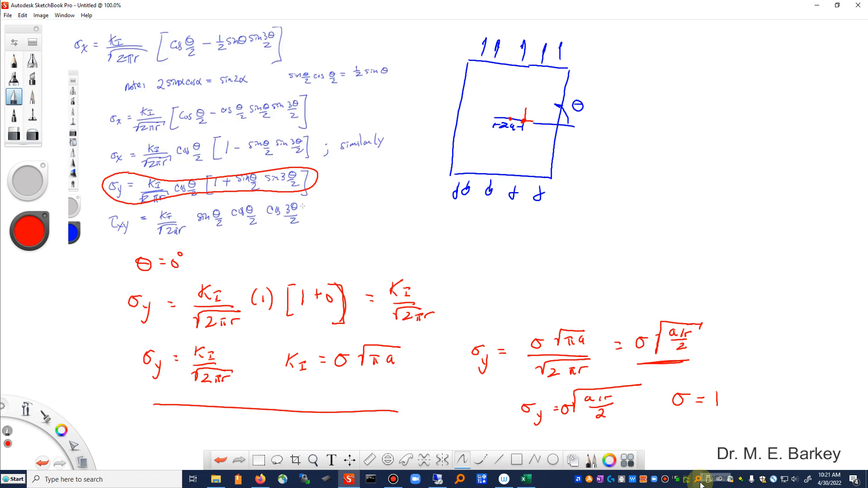
pyautogui.click(700, 479)
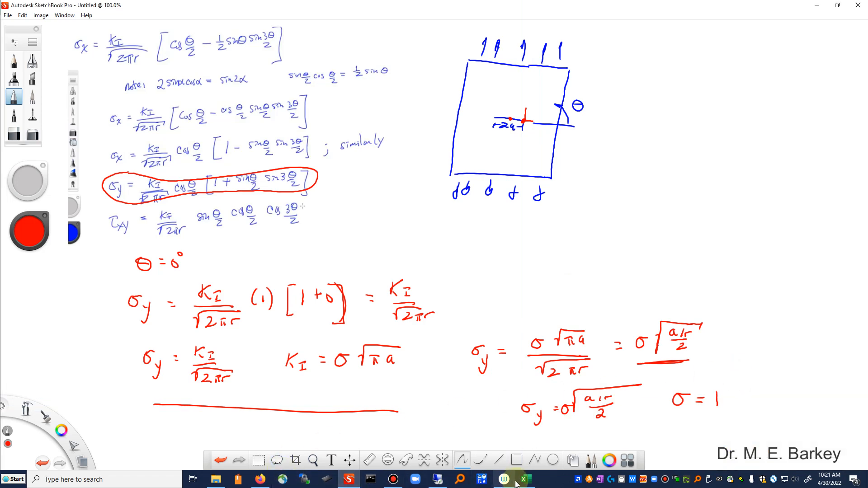
pyautogui.click(523, 479)
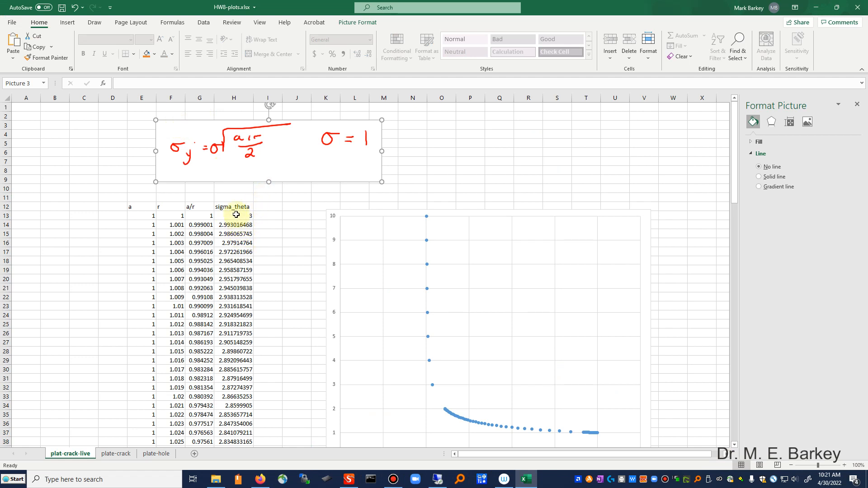
# Retitle the sigma_theta column sigma_y and enter =(G13/2)^0.5 in H13
pyautogui.click(233, 207)
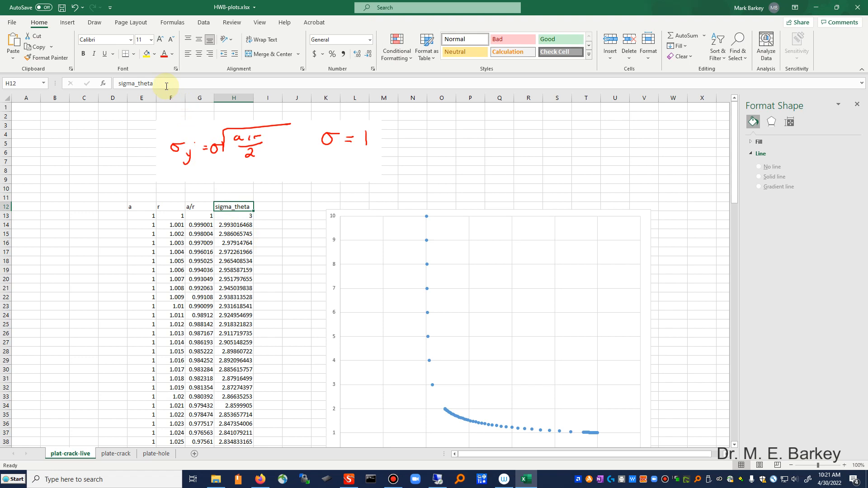
pyautogui.click(161, 83)
pyautogui.write('=')
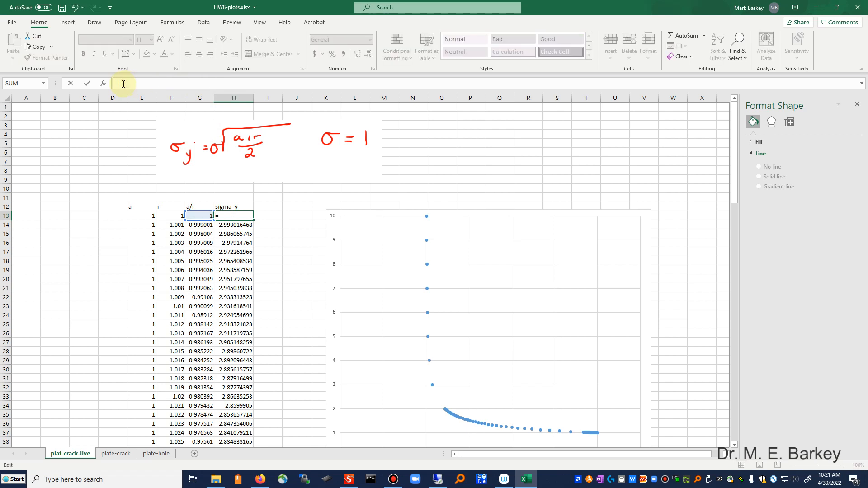
pyautogui.write('(')
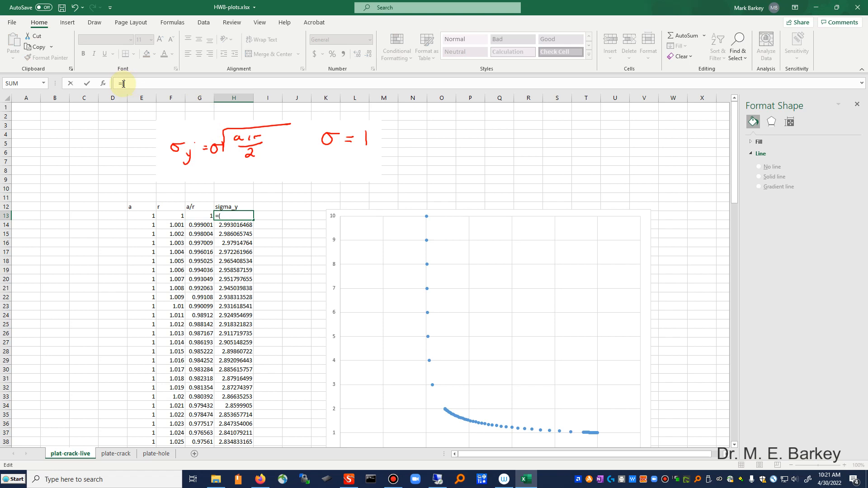
pyautogui.click(199, 215)
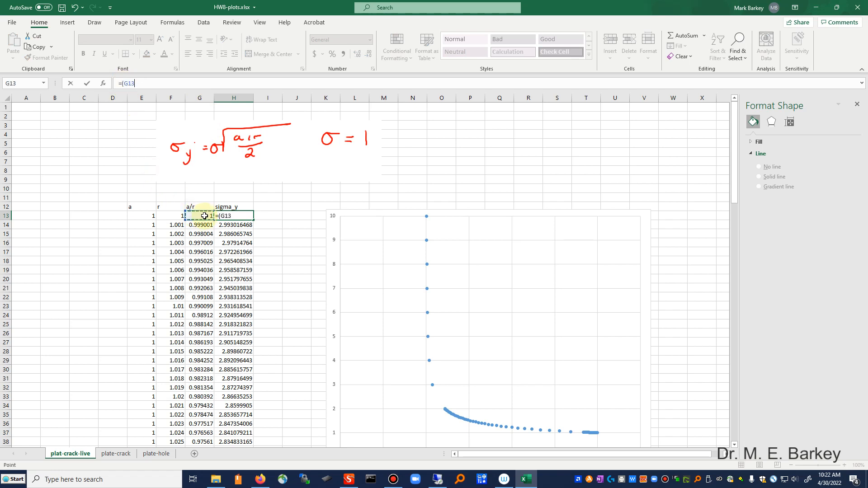
pyautogui.write('/2)')
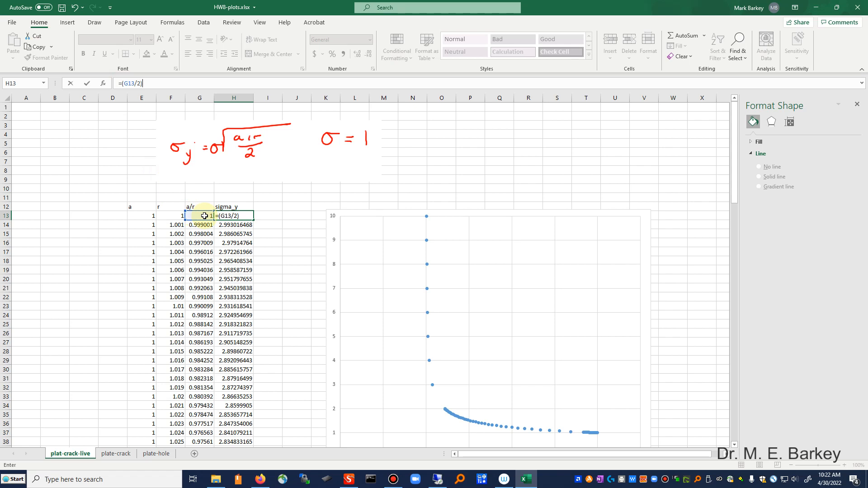
pyautogui.write('^0.')
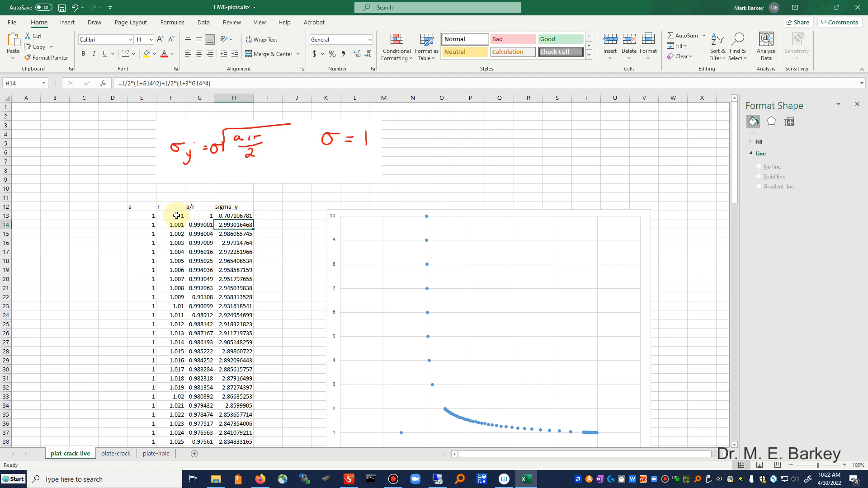
pyautogui.click(199, 97)
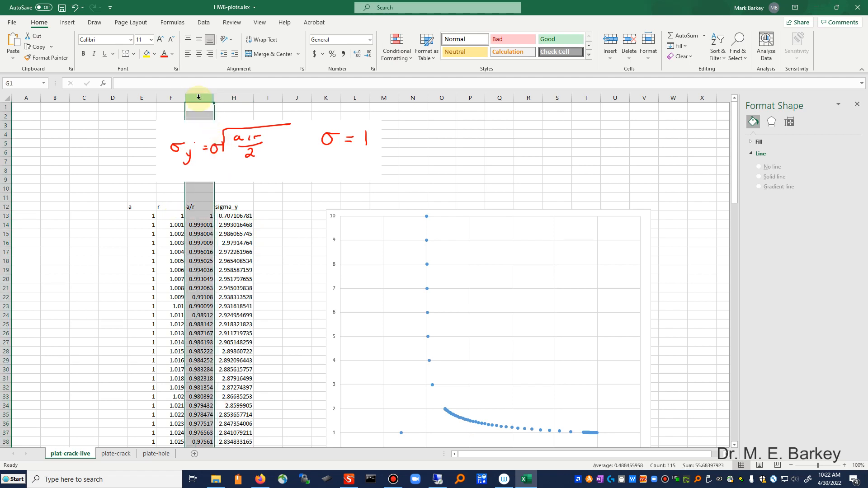
# Insert a blank column before a/r and head F12 'distance from plate center'
pyautogui.rightClick(198, 98)
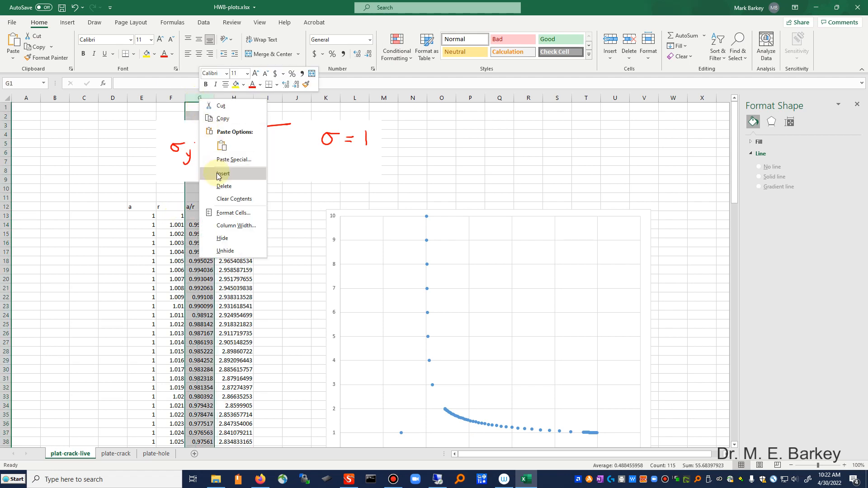
pyautogui.click(223, 174)
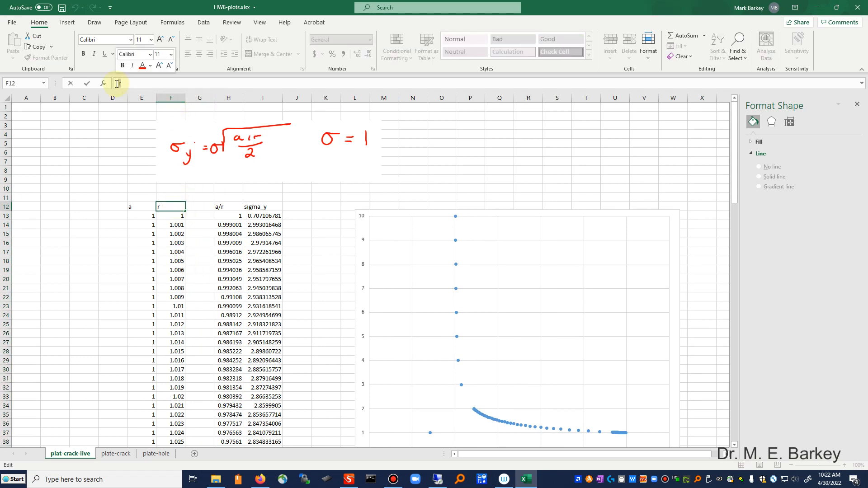
pyautogui.write('plate')
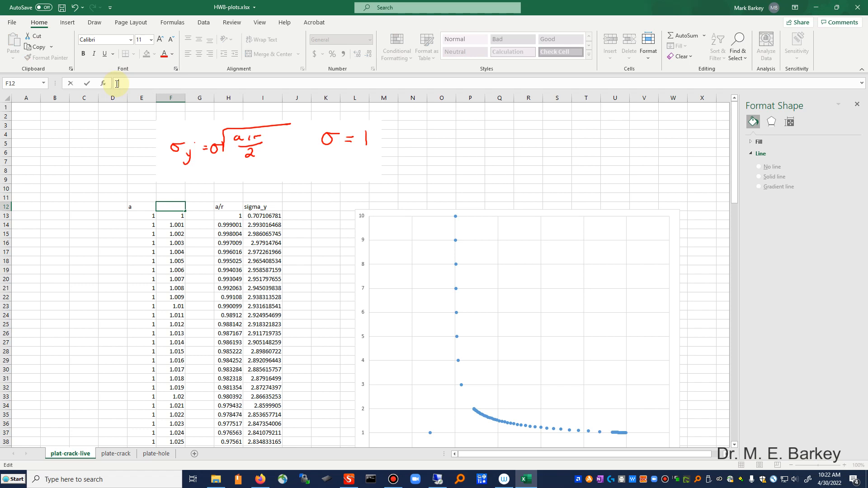
pyautogui.write('distance from plate center')
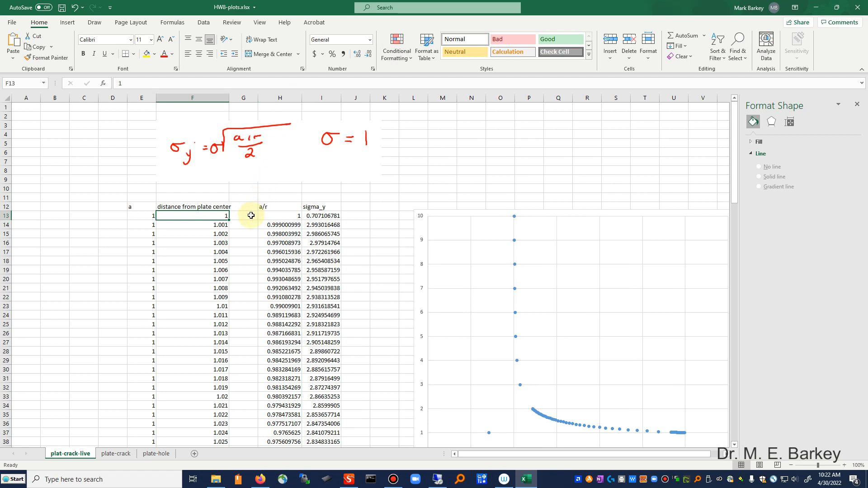
pyautogui.moveTo(249, 212)
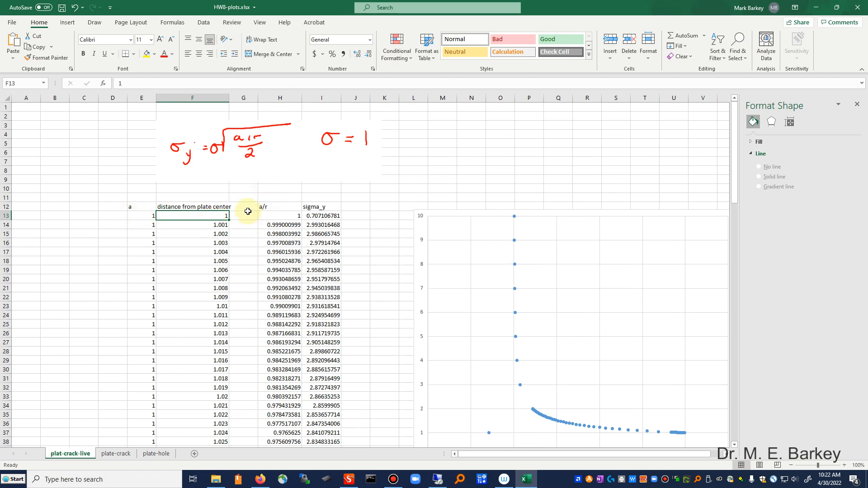
pyautogui.click(243, 215)
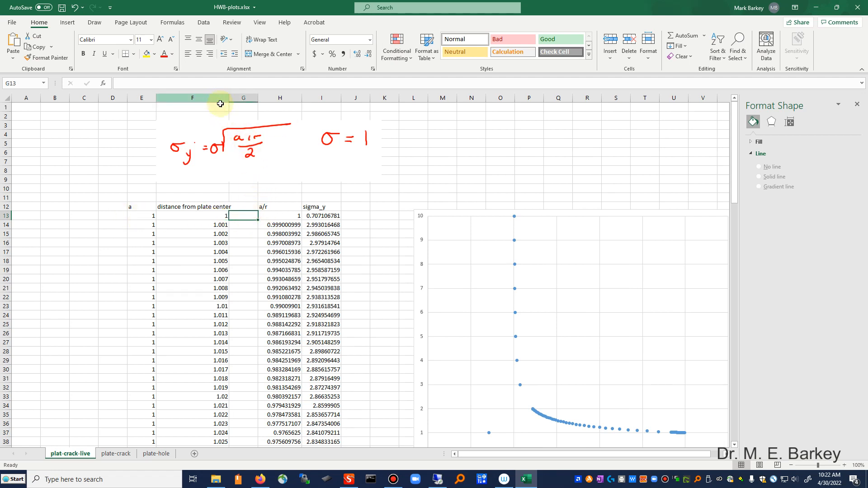
# Fill the new column with distance minus a and repoint the H13 a/r formula
pyautogui.click(207, 83)
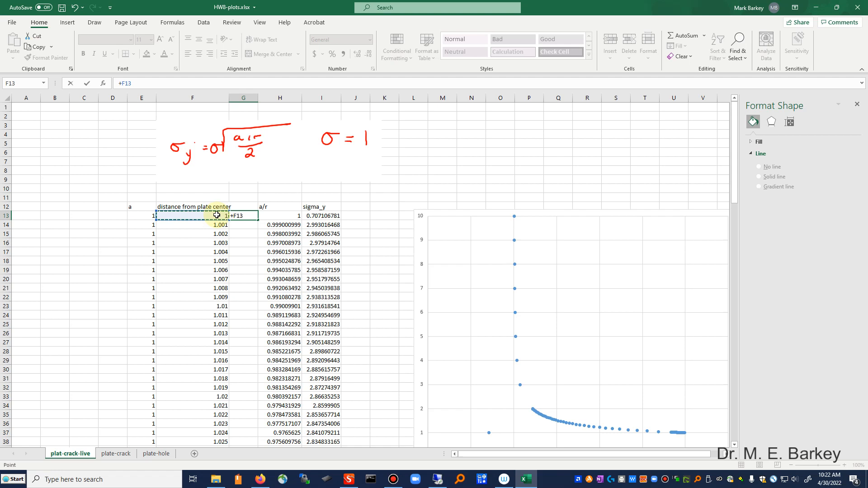
pyautogui.click(141, 216)
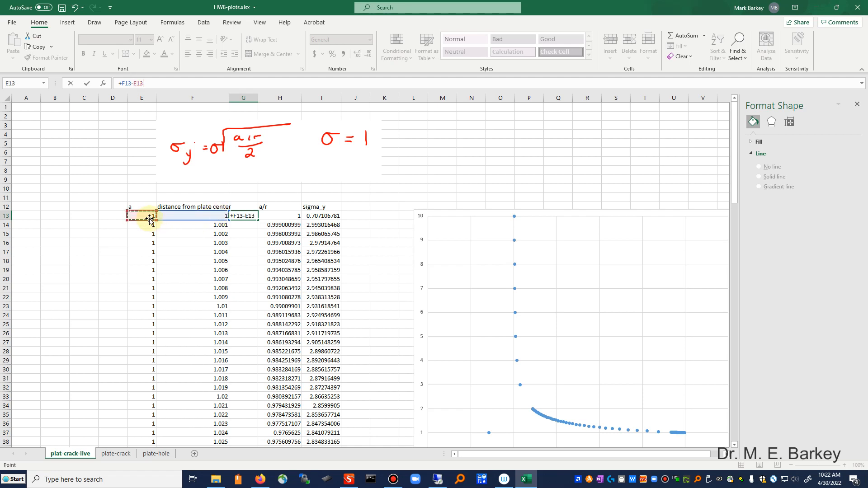
pyautogui.press('enter')
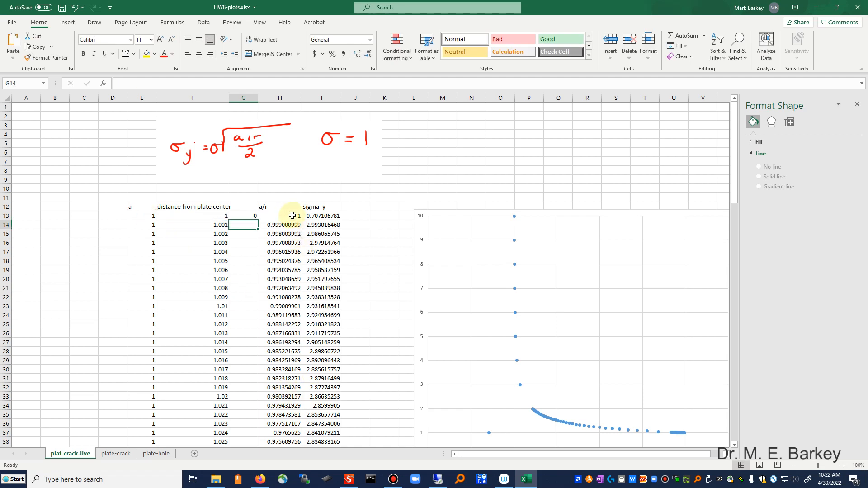
pyautogui.click(294, 215)
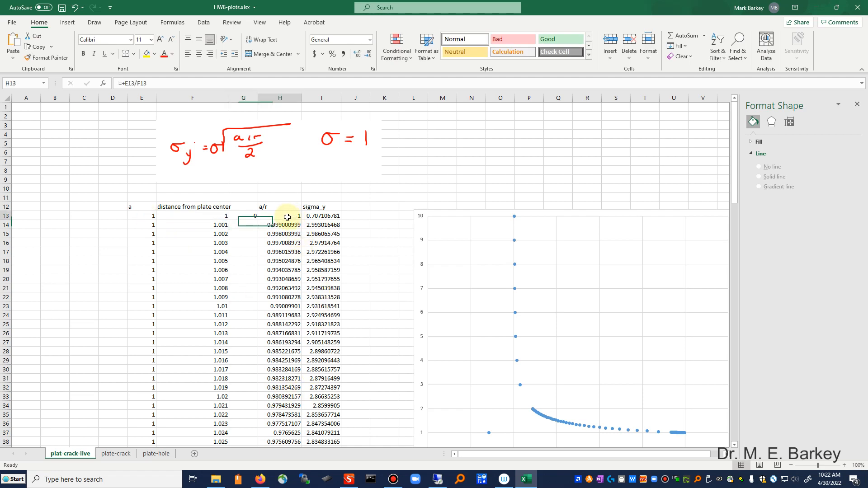
pyautogui.doubleClick(280, 215)
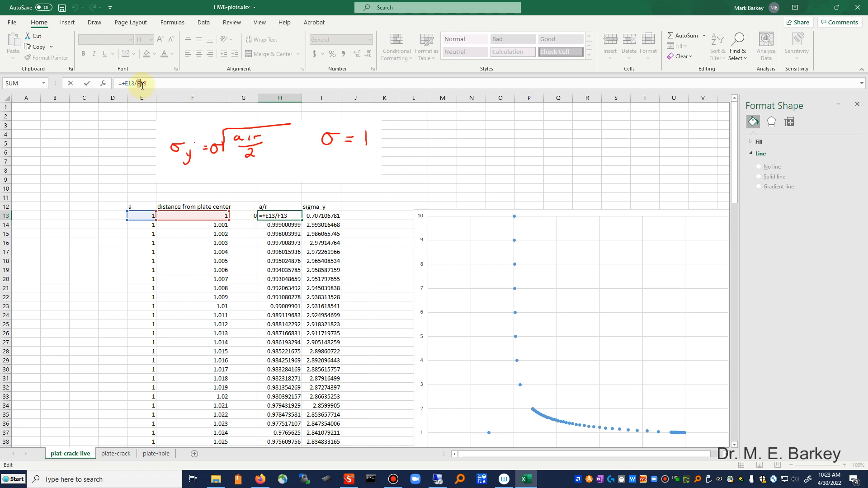
pyautogui.press('enter')
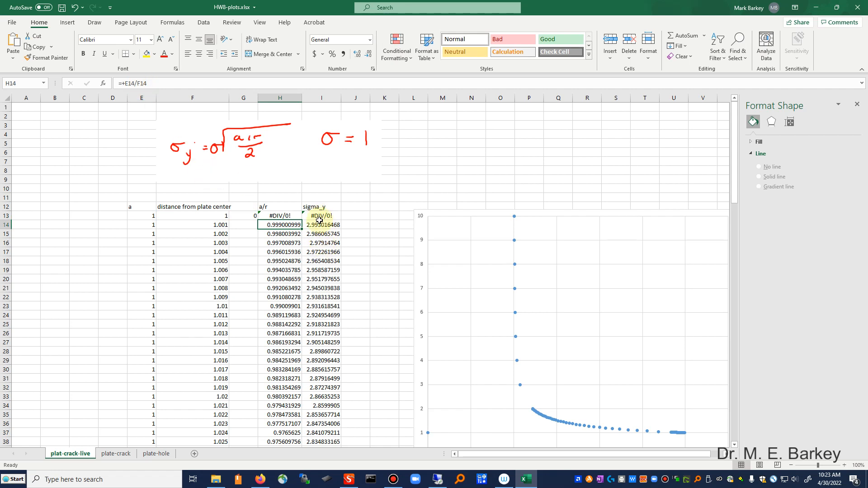
pyautogui.moveTo(243, 217); pyautogui.dragTo(320, 216)
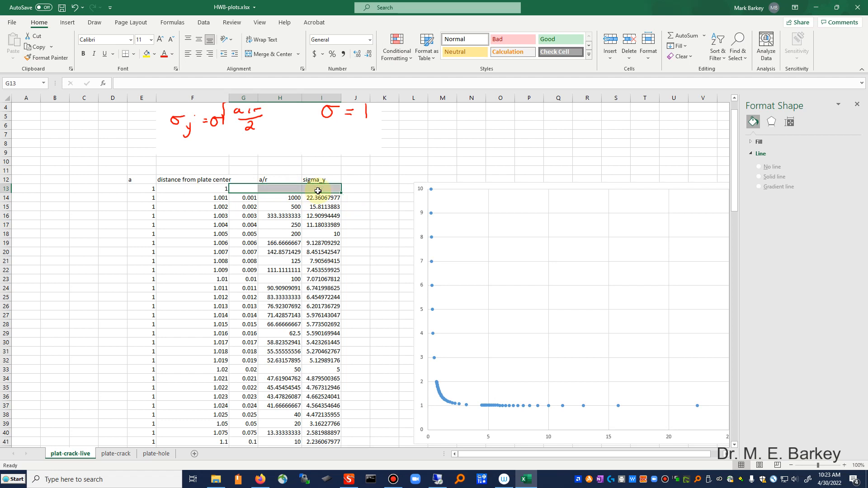
pyautogui.moveTo(394, 298)
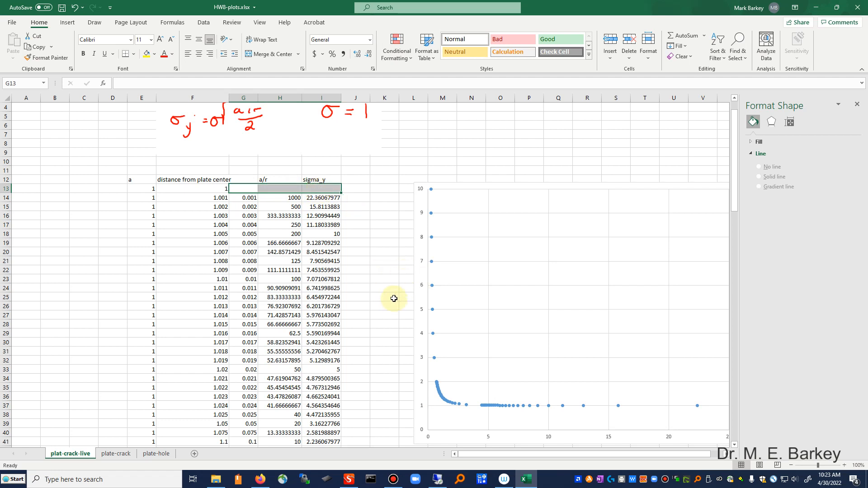
# Scroll down to inspect the steep sigma_y scatter plot extending to 25
pyautogui.scroll(-3)
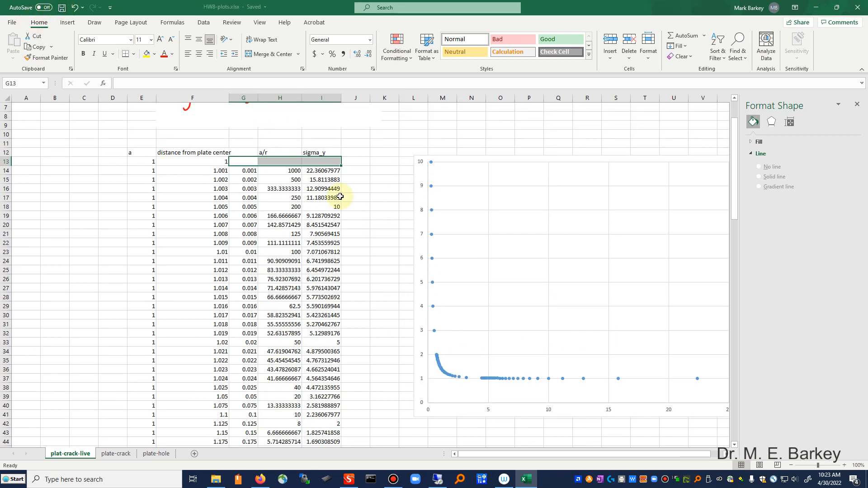
pyautogui.moveTo(696, 383)
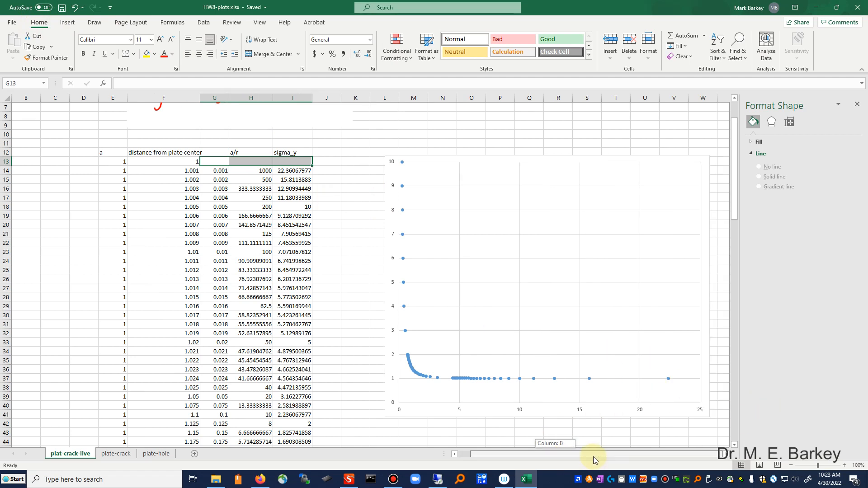
pyautogui.moveTo(700, 408)
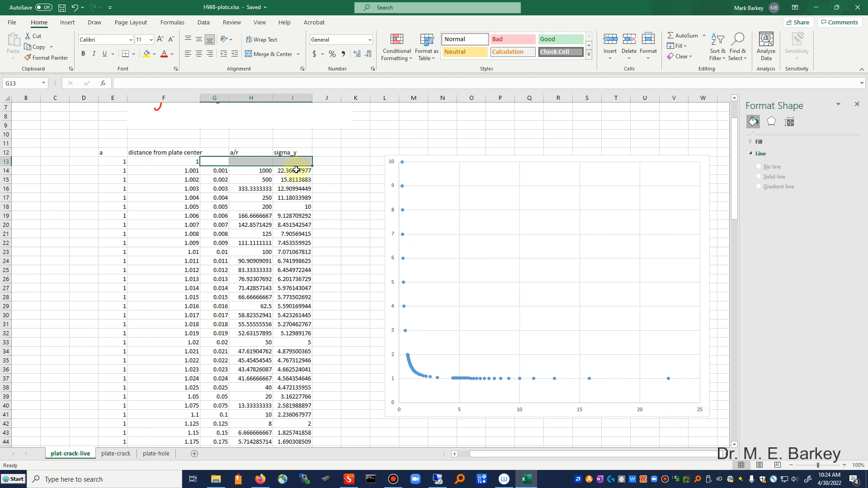
pyautogui.moveTo(696, 382)
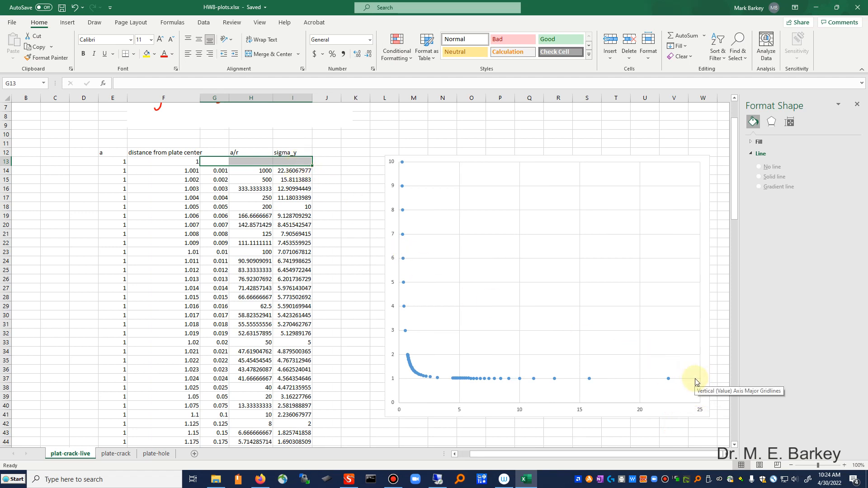
pyautogui.moveTo(686, 382)
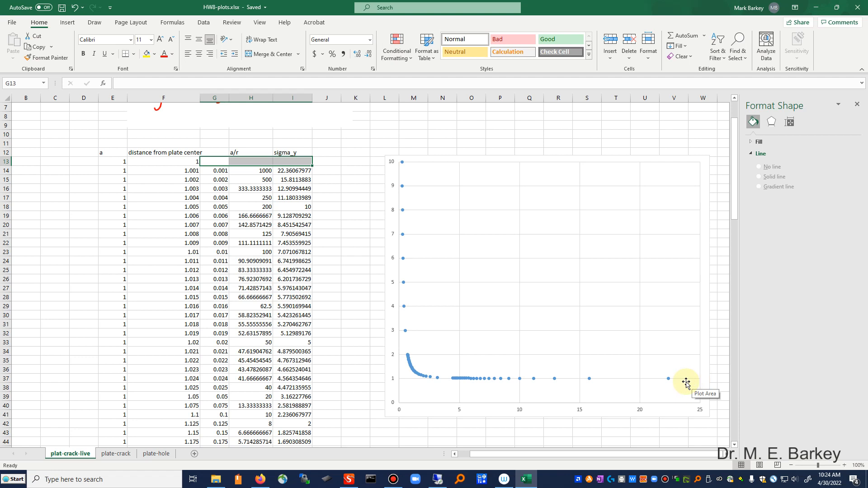
pyautogui.moveTo(462, 383)
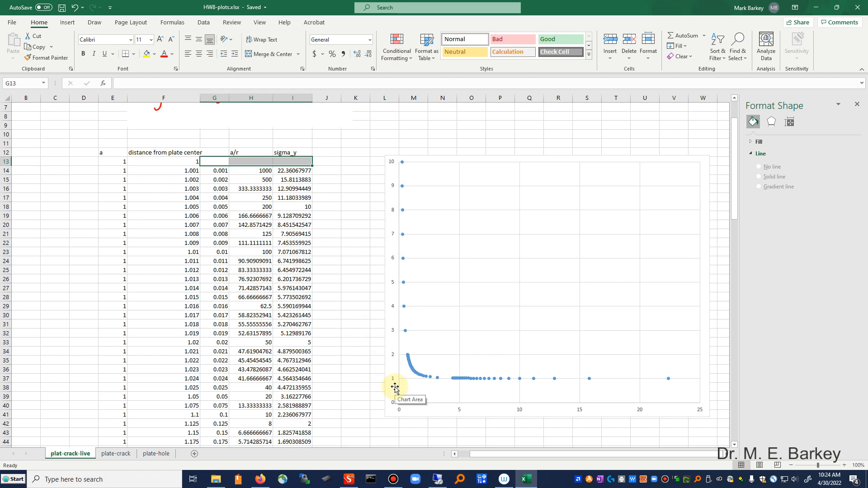
pyautogui.moveTo(352, 352)
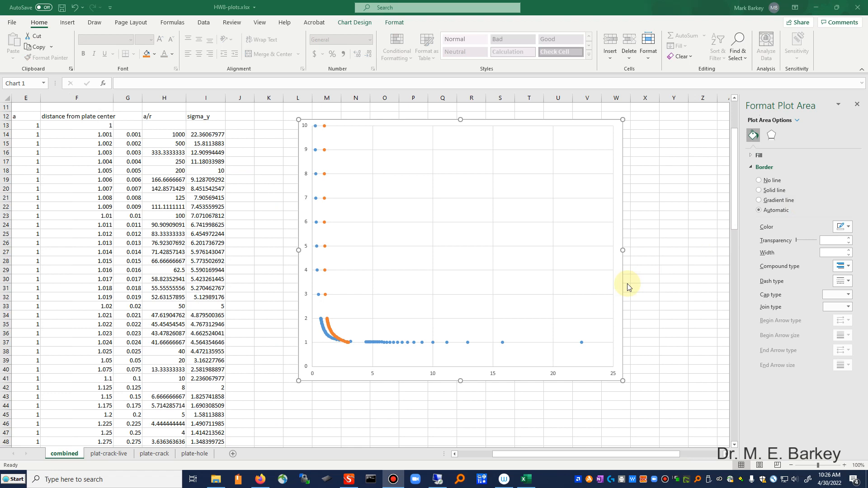
pyautogui.moveTo(494, 288)
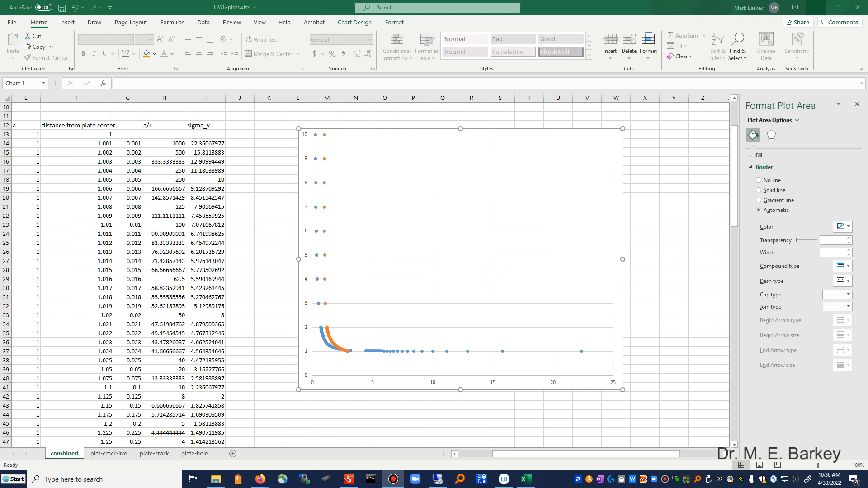
pyautogui.moveTo(605, 260)
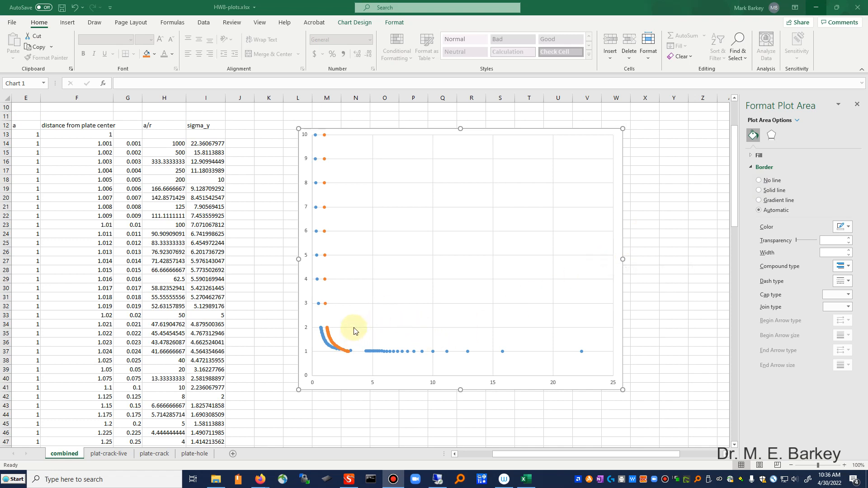
pyautogui.moveTo(319, 286)
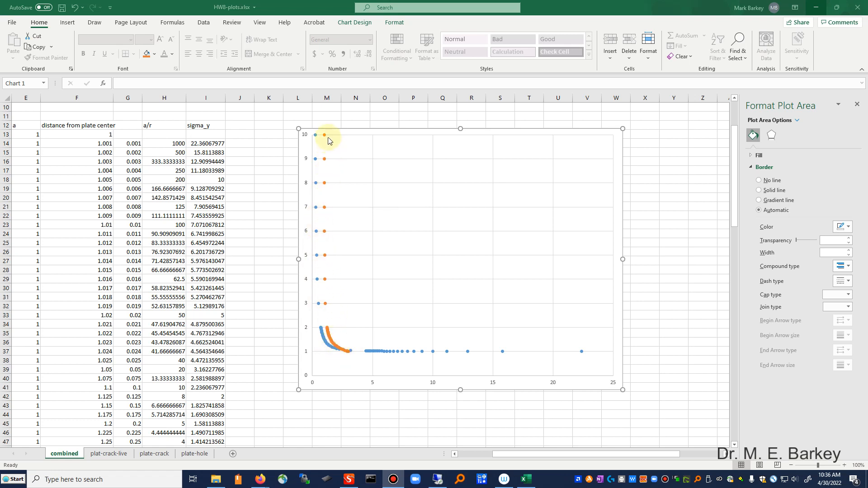
pyautogui.moveTo(326, 348)
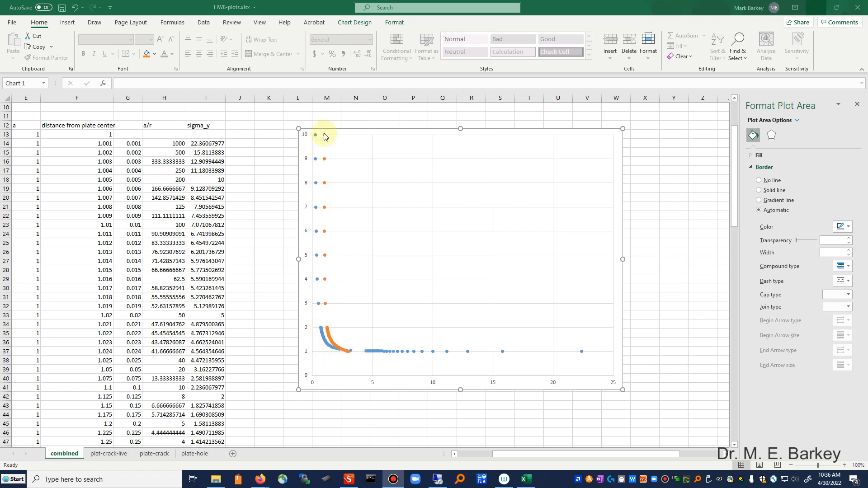
pyautogui.moveTo(324, 135)
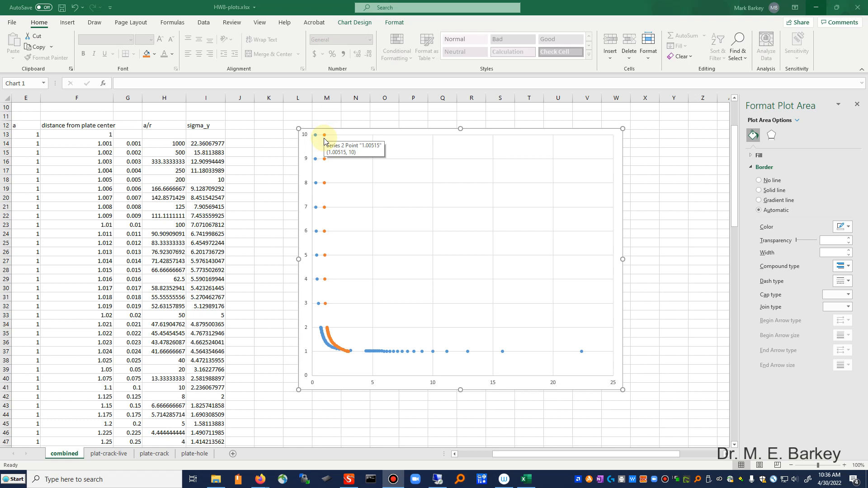
pyautogui.moveTo(328, 313)
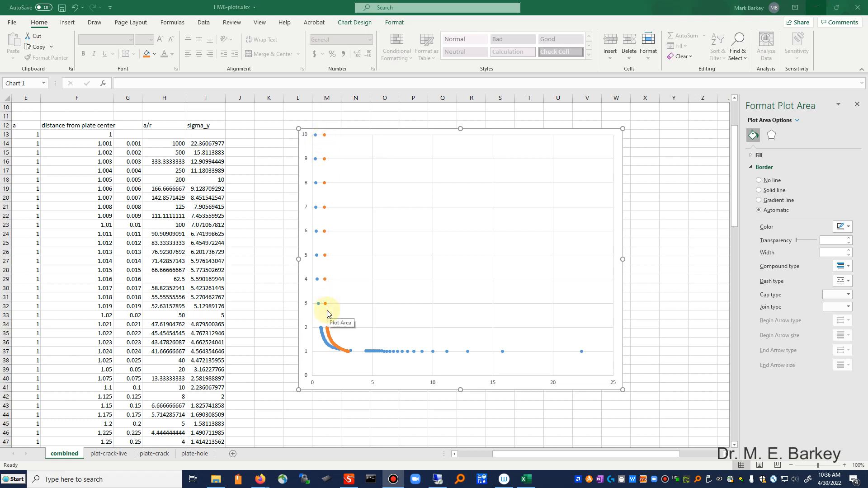
pyautogui.moveTo(320, 345)
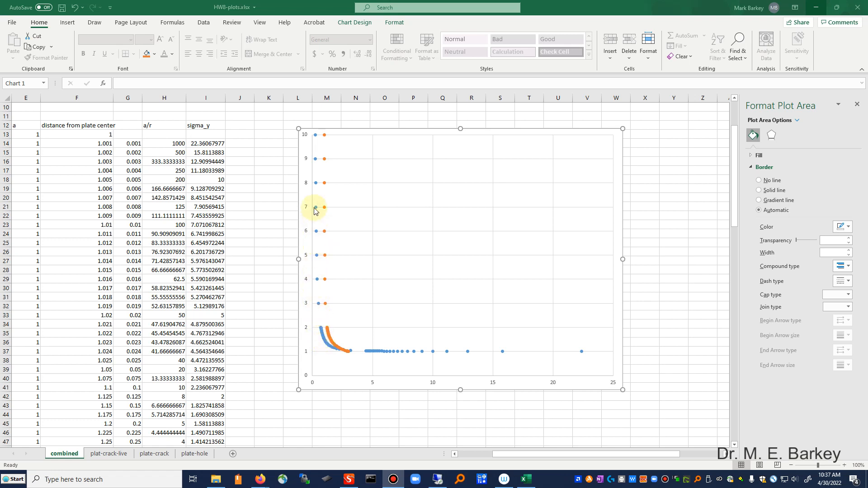
pyautogui.moveTo(311, 296)
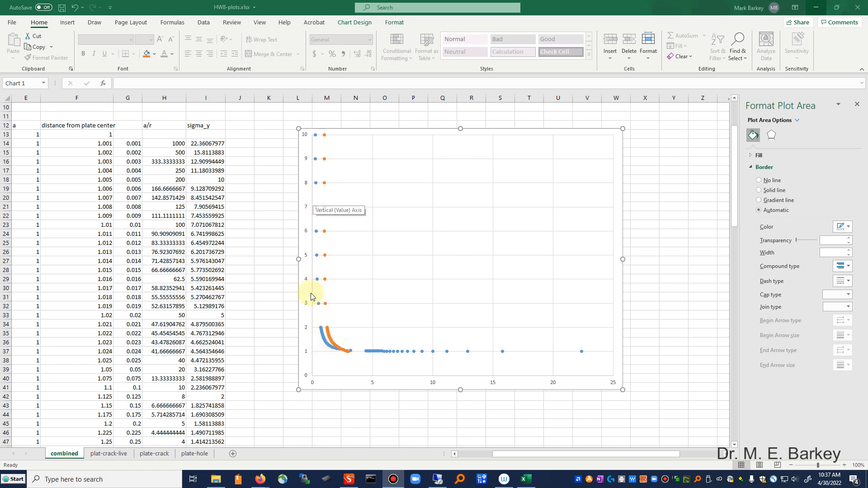
pyautogui.moveTo(330, 353)
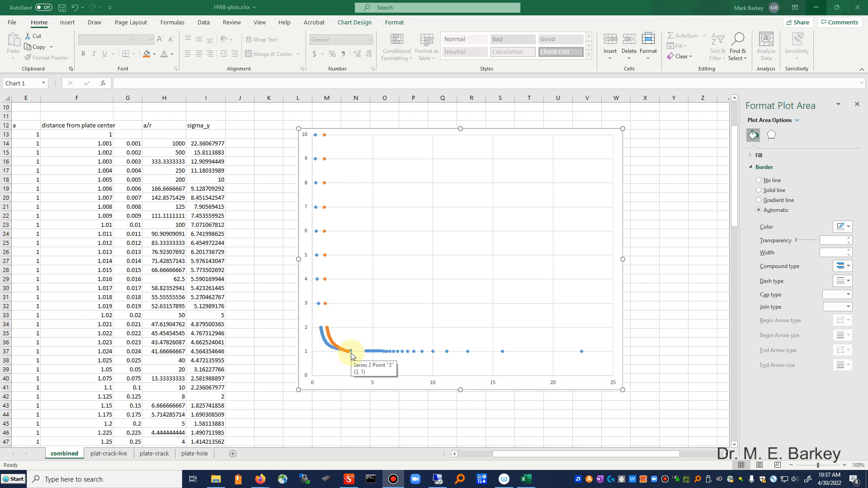
pyautogui.moveTo(282, 306)
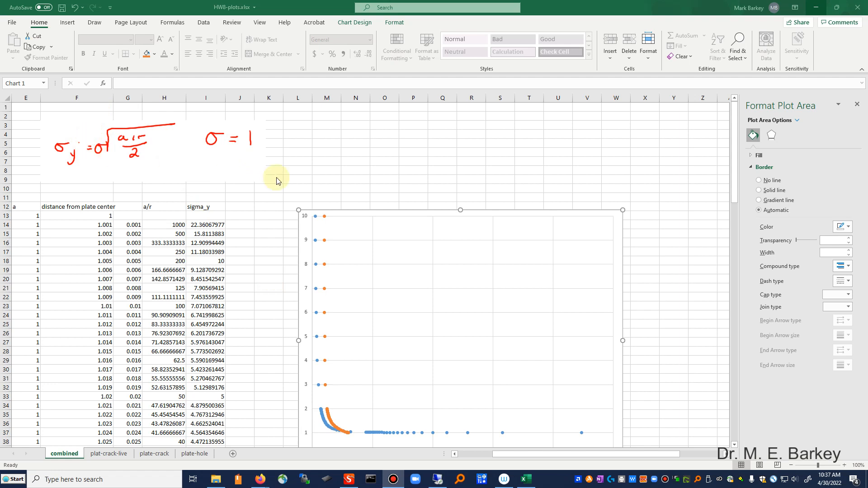
pyautogui.scroll(-3)
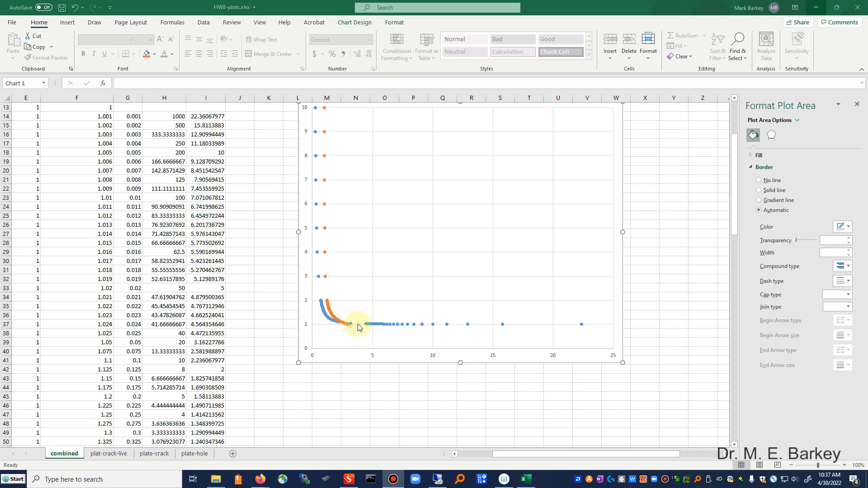
pyautogui.moveTo(327, 321)
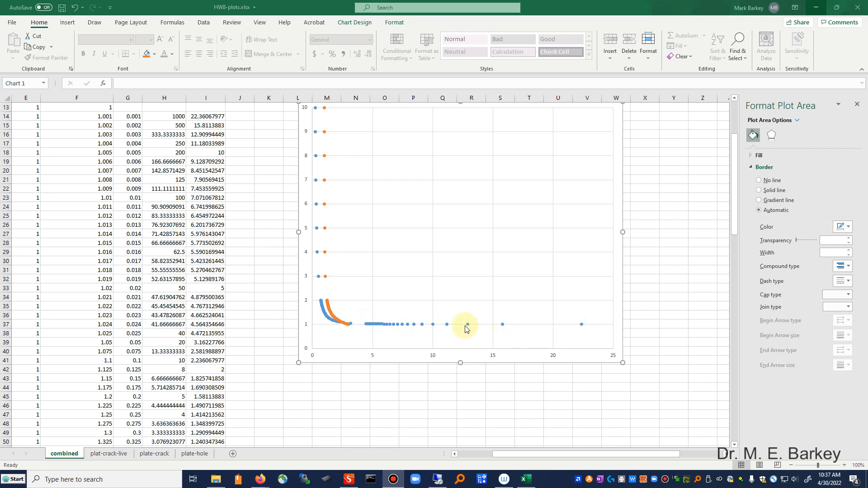
pyautogui.moveTo(338, 325)
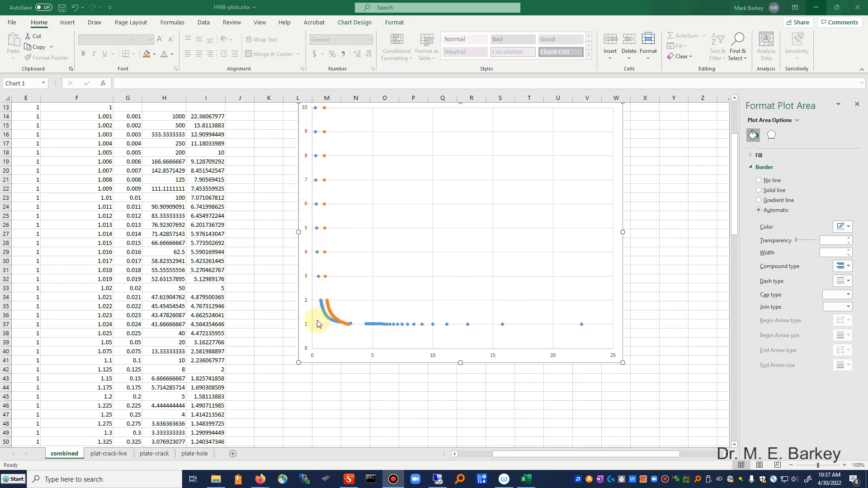
pyautogui.moveTo(315, 318)
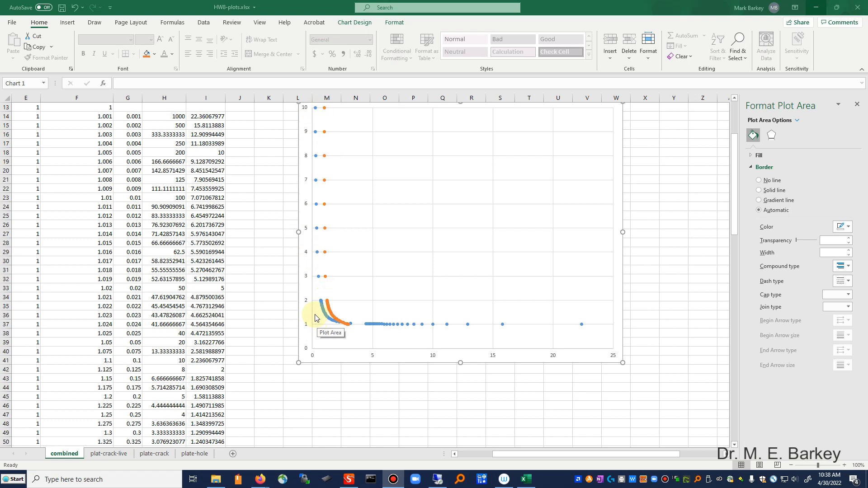